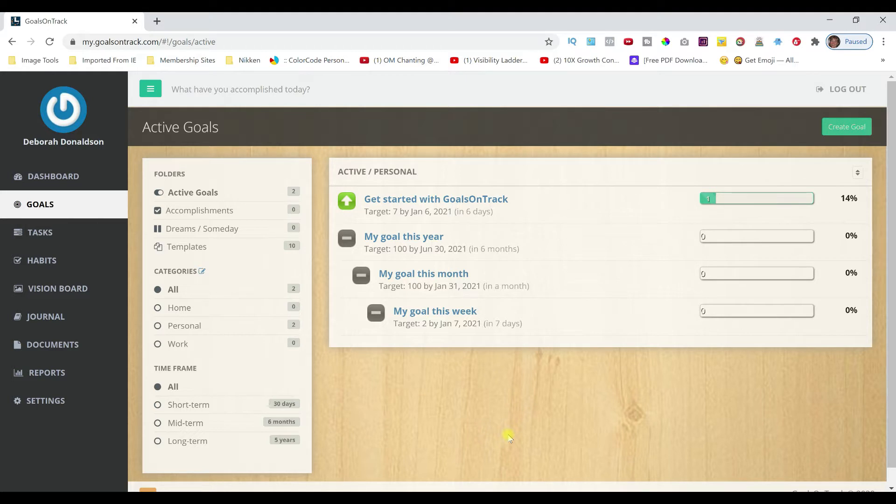
pyautogui.moveTo(52, 176)
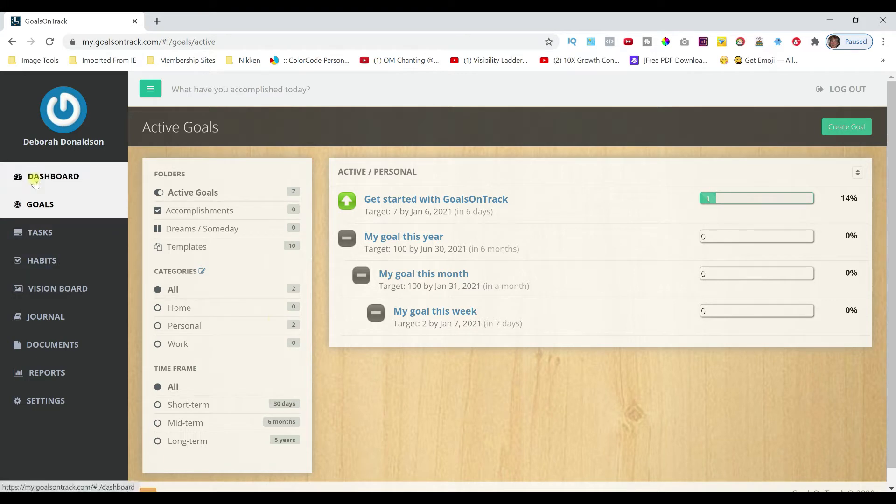
# Show the dashboard with goal widgets, today's tasks and habits
pyautogui.click(54, 176)
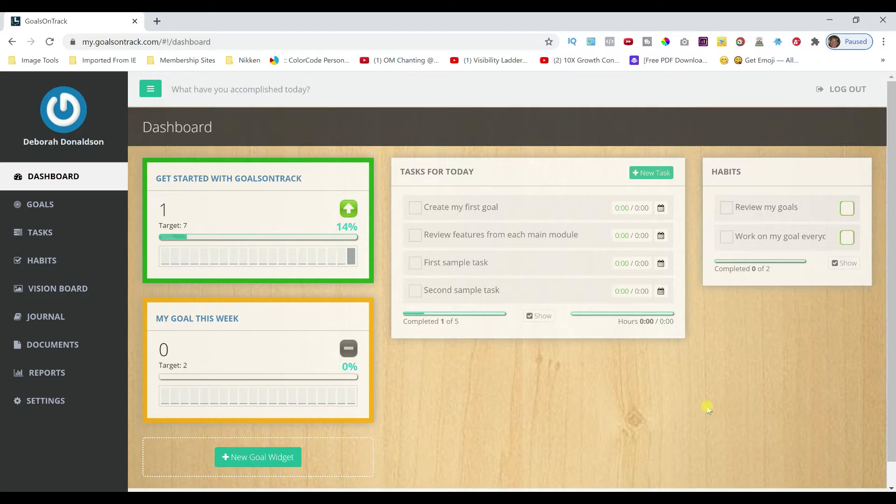
pyautogui.moveTo(808, 389)
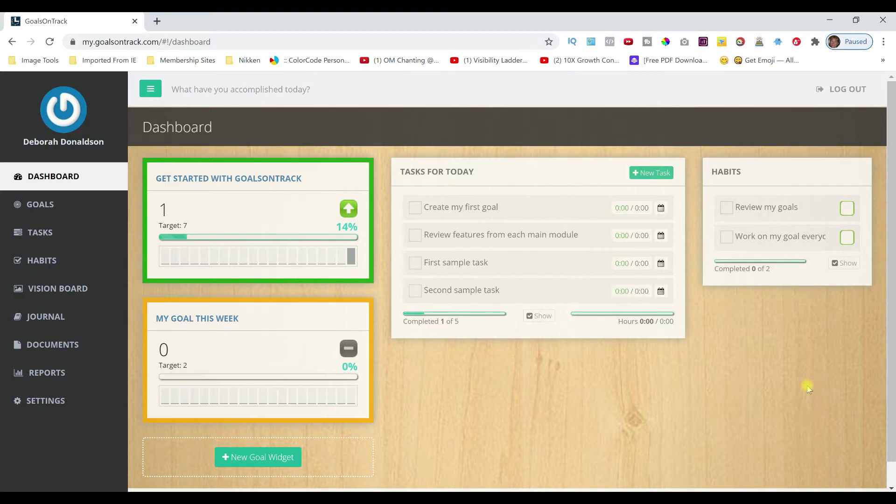
pyautogui.moveTo(800, 391)
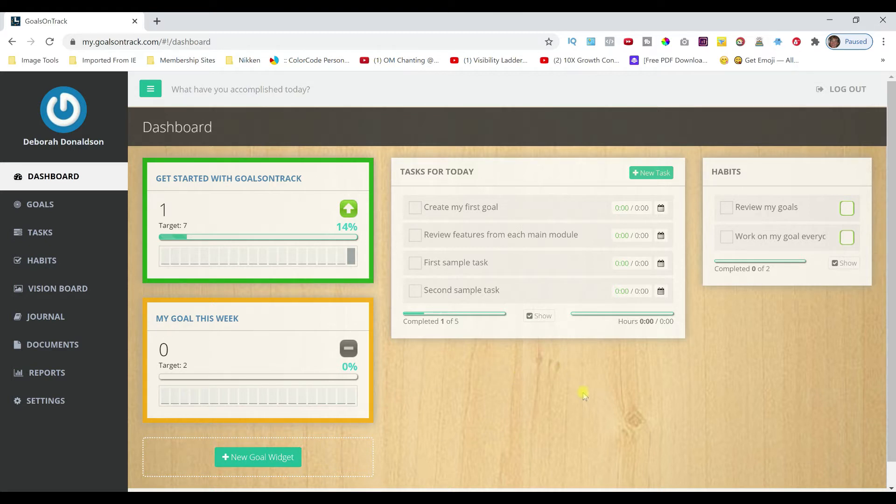
pyautogui.moveTo(373, 327)
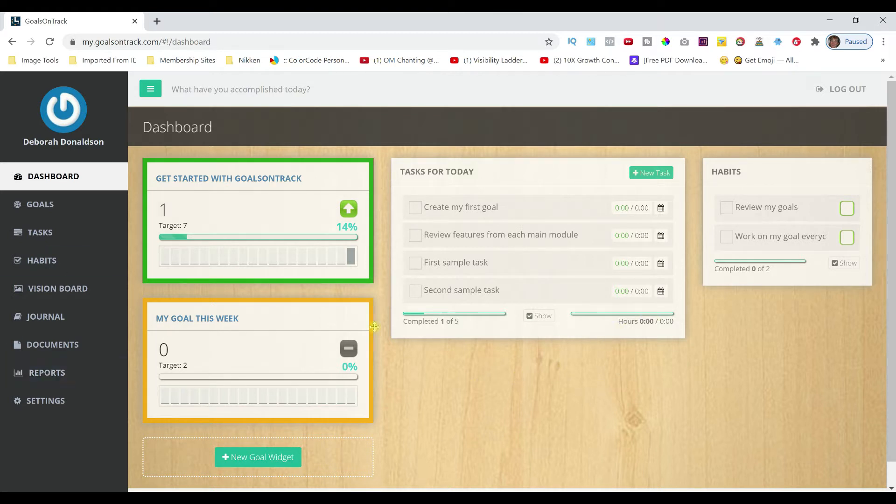
pyautogui.moveTo(500, 228)
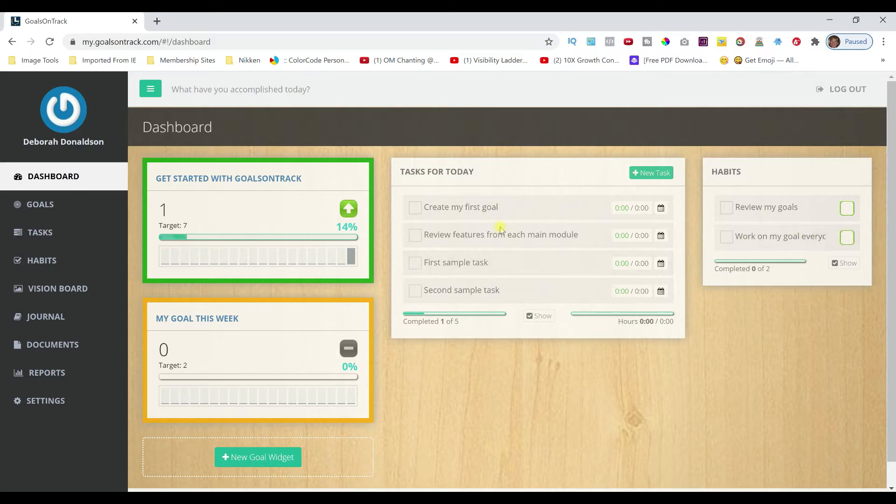
pyautogui.moveTo(434, 308)
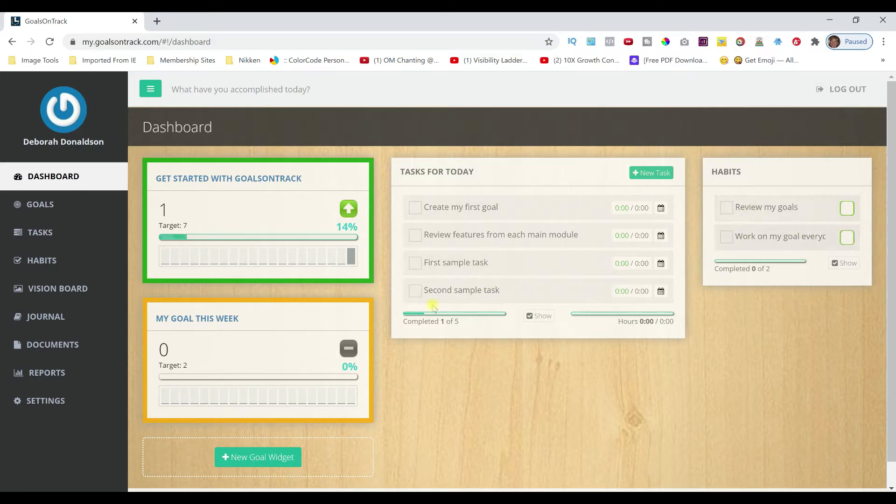
pyautogui.moveTo(207, 196)
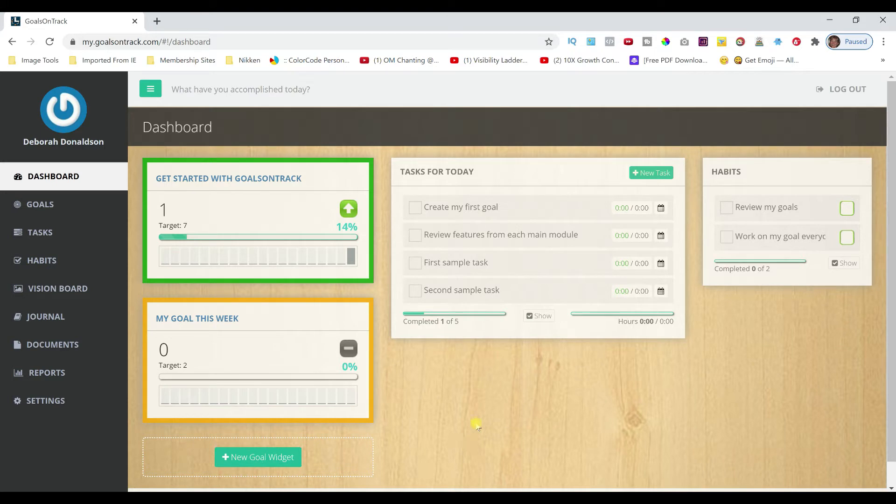
# Show the Active Goals page listing the four personal goals
pyautogui.click(39, 204)
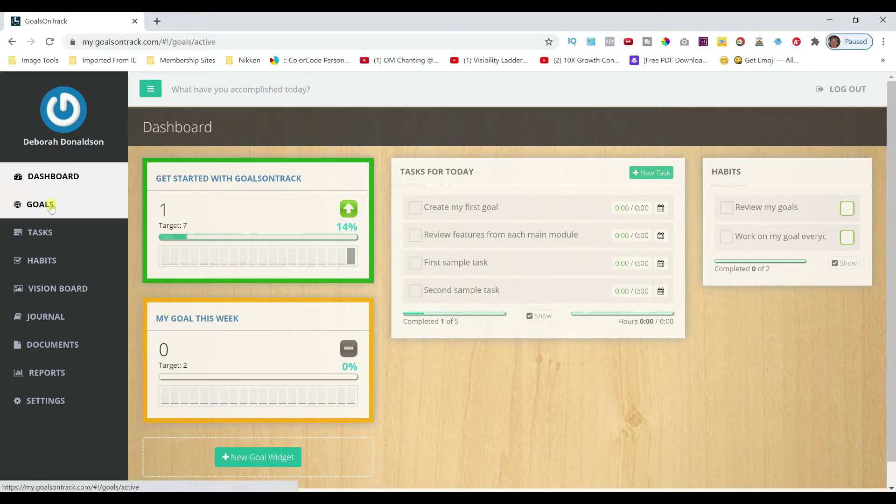
pyautogui.click(39, 204)
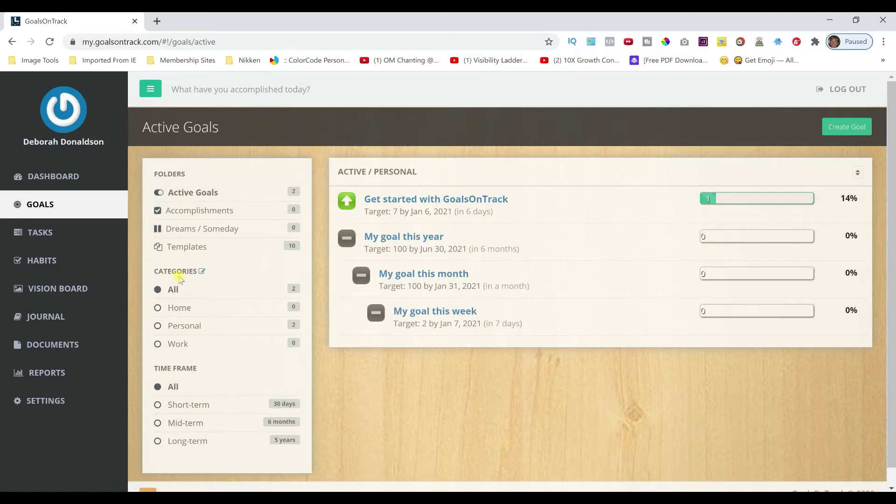
pyautogui.moveTo(184, 324)
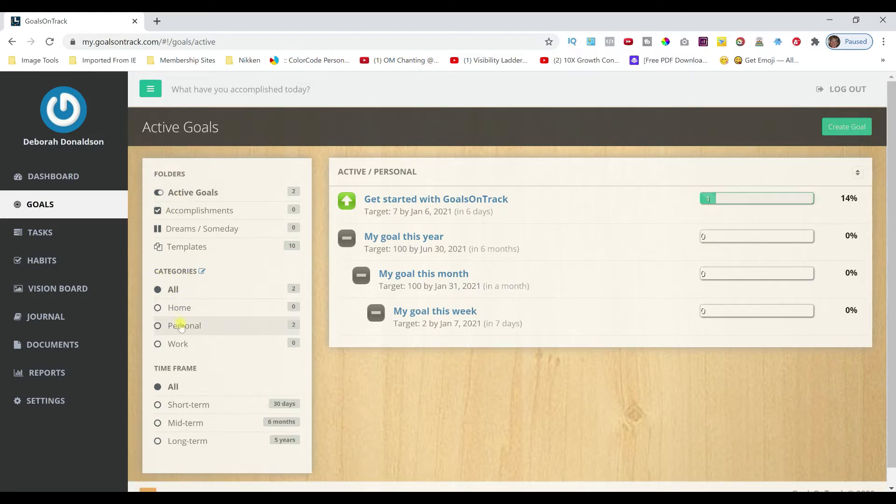
pyautogui.moveTo(210, 404)
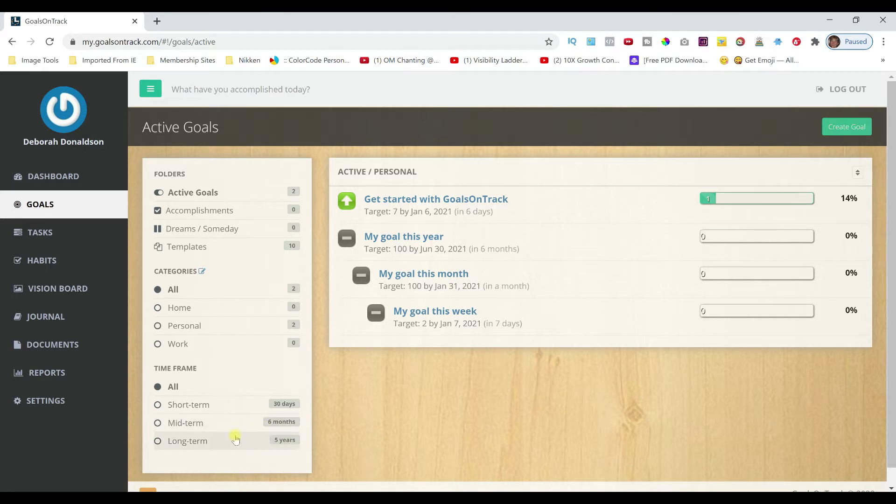
pyautogui.moveTo(368, 429)
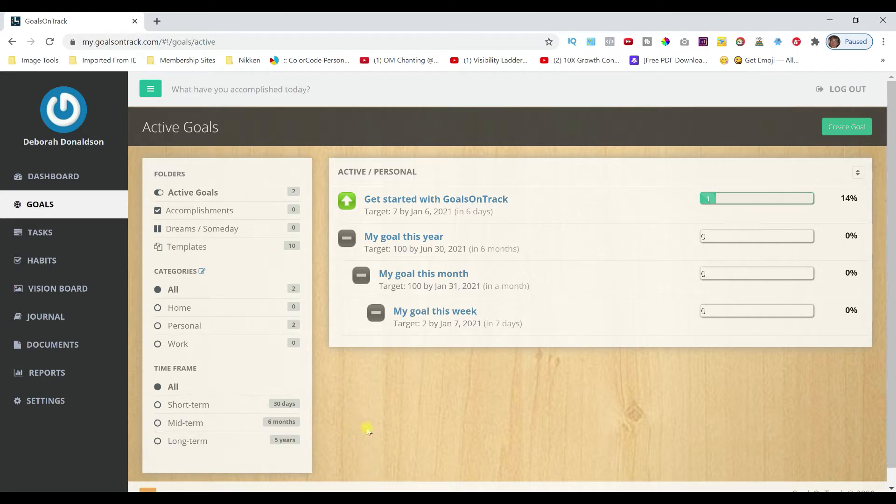
pyautogui.moveTo(375, 428)
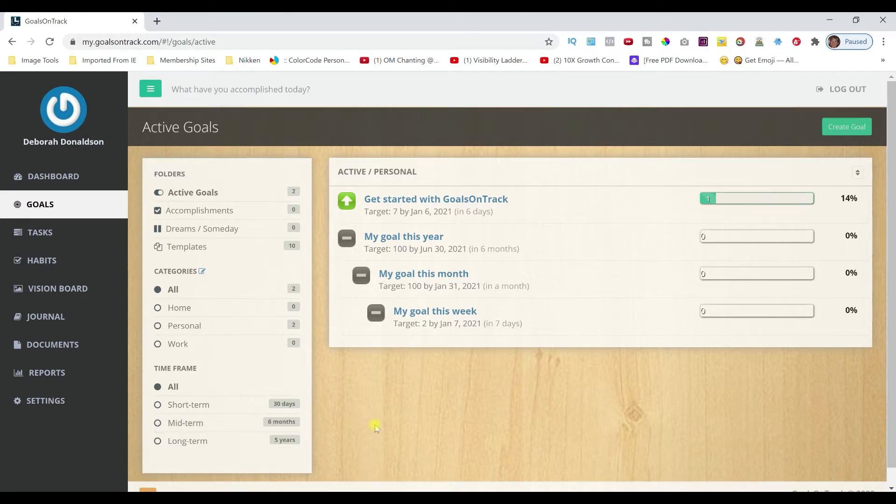
pyautogui.moveTo(301, 459)
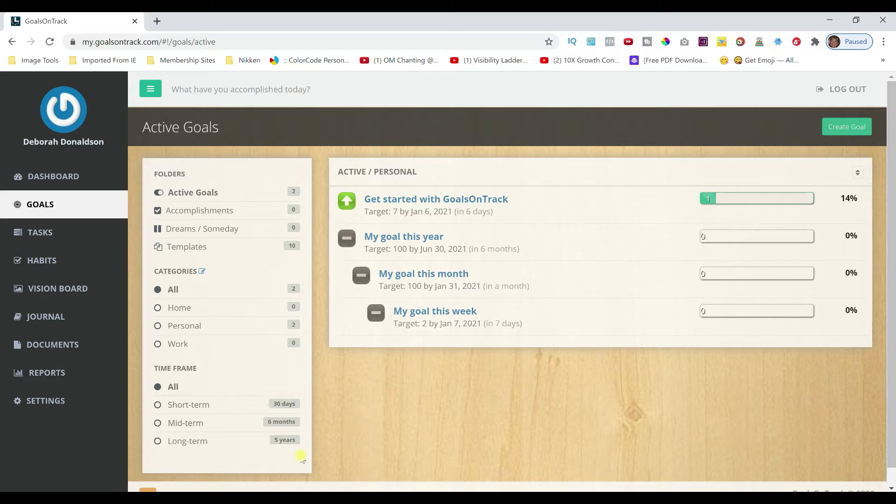
pyautogui.moveTo(402, 455)
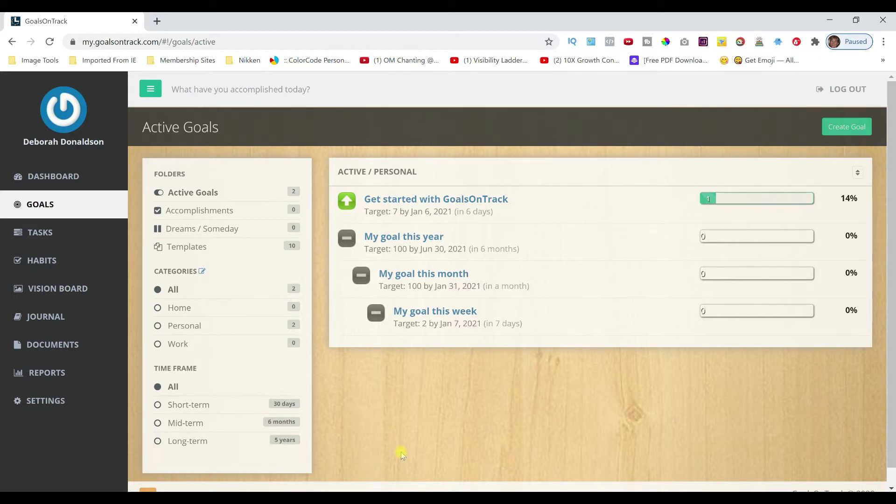
pyautogui.moveTo(41, 232)
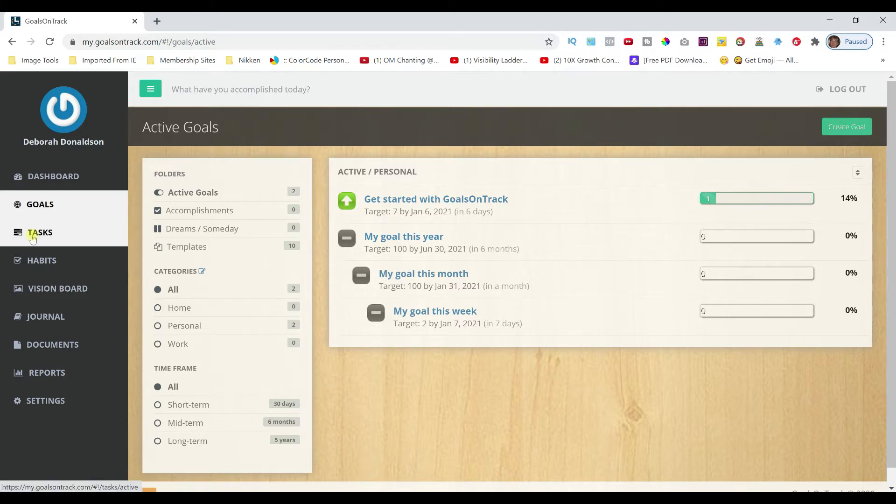
# Show the Active Tasks page with today's and upcoming tasks
pyautogui.click(40, 232)
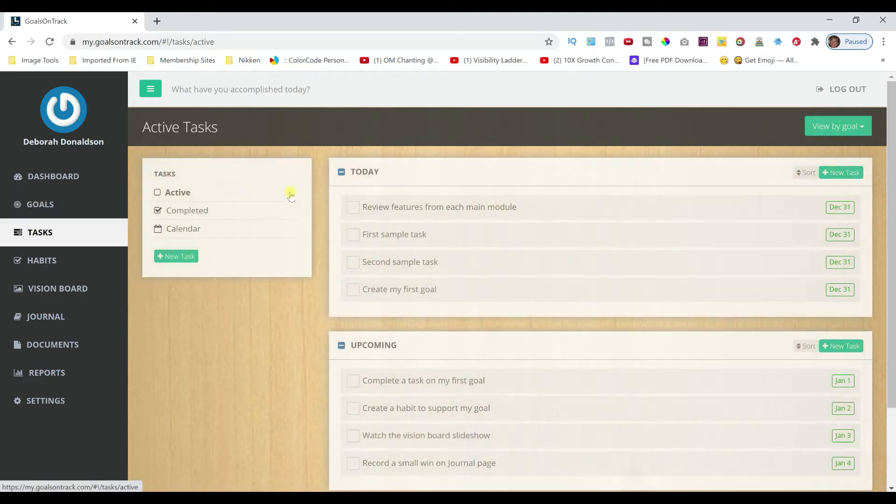
pyautogui.moveTo(240, 358)
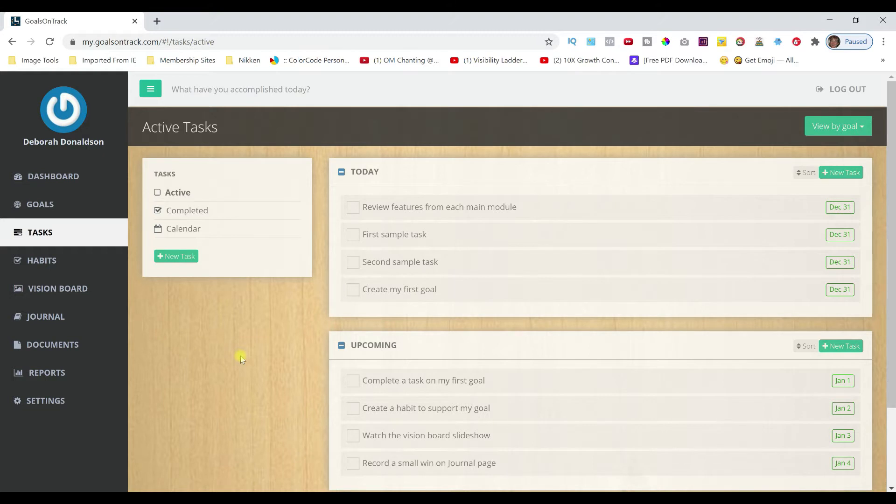
pyautogui.moveTo(183, 228)
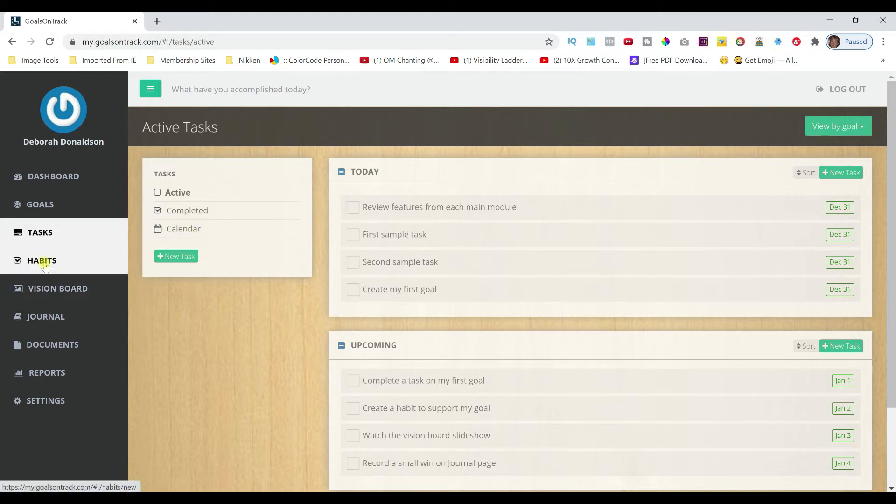
# Show the New Habits tracker and toggle the day 31 mark for Review my goals on then off
pyautogui.click(41, 261)
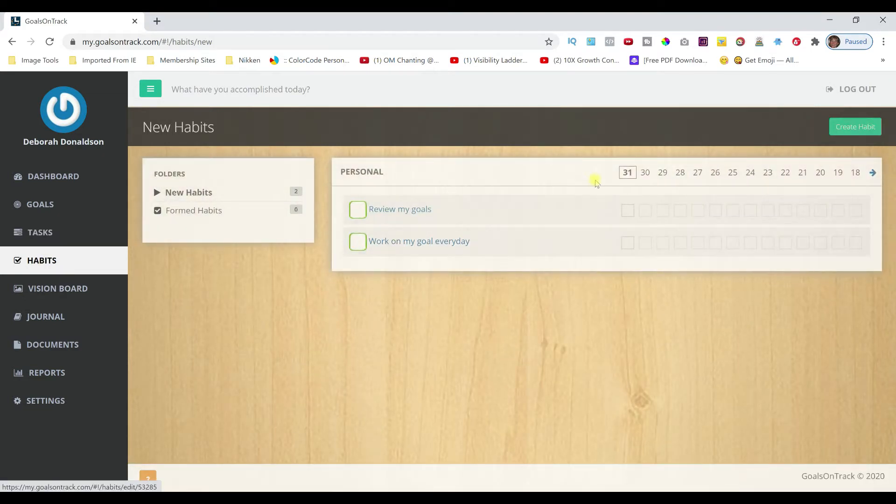
pyautogui.moveTo(365, 220)
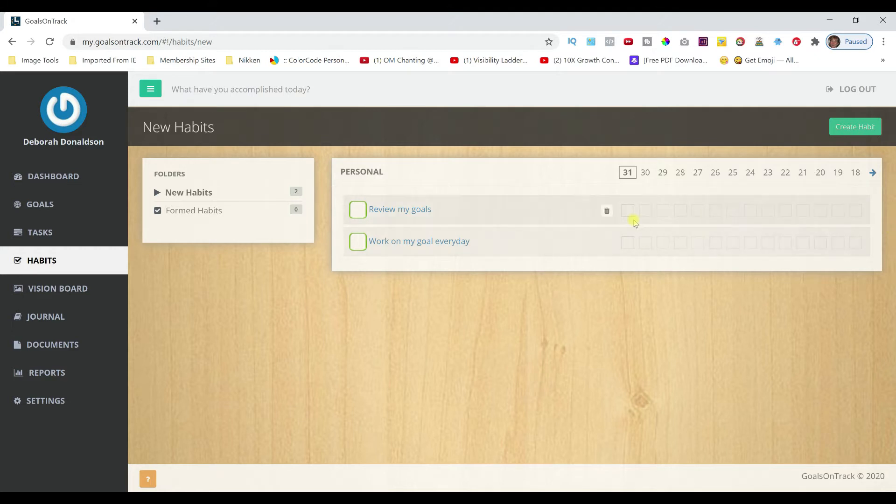
pyautogui.click(627, 210)
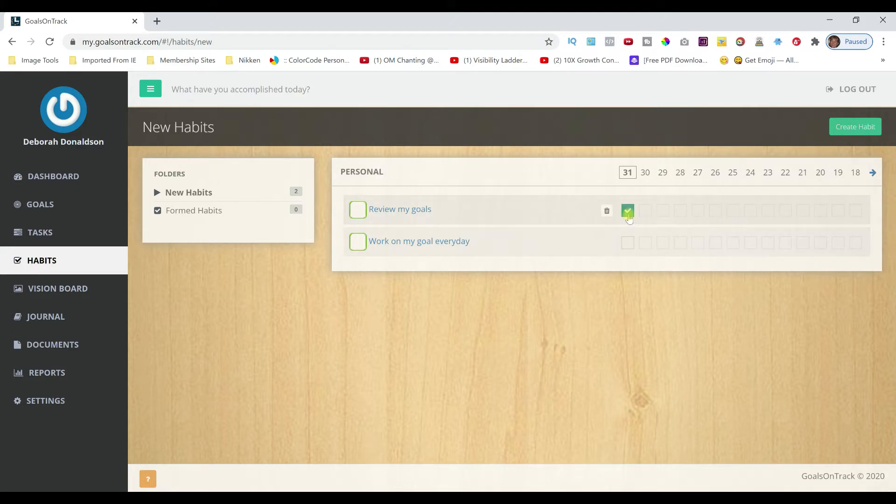
pyautogui.click(627, 210)
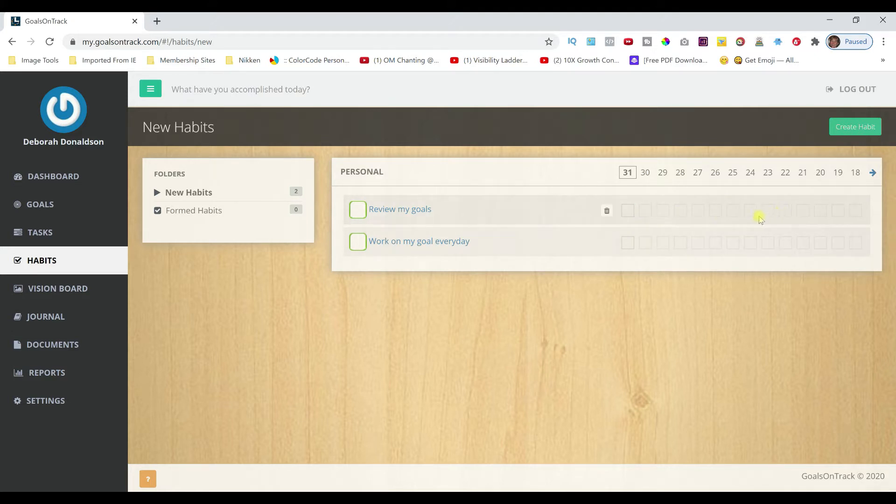
pyautogui.moveTo(306, 301)
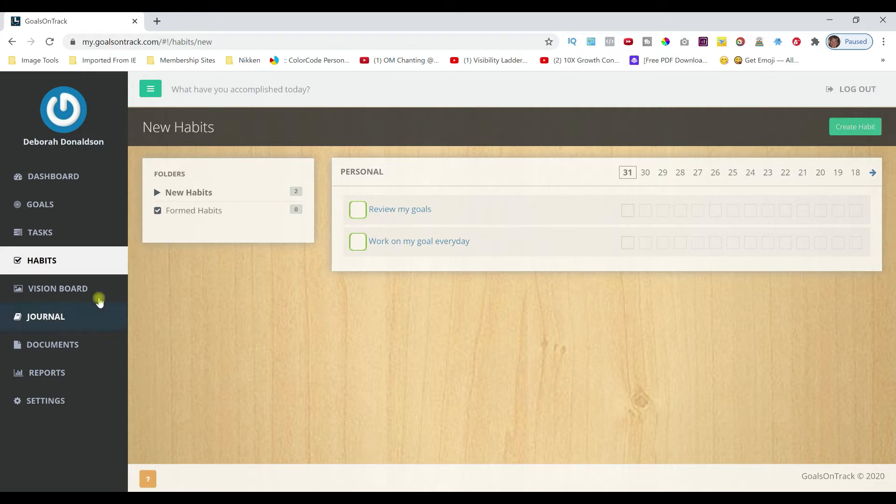
# Show the Vision Board with its slideshow pictures and music settings
pyautogui.click(58, 289)
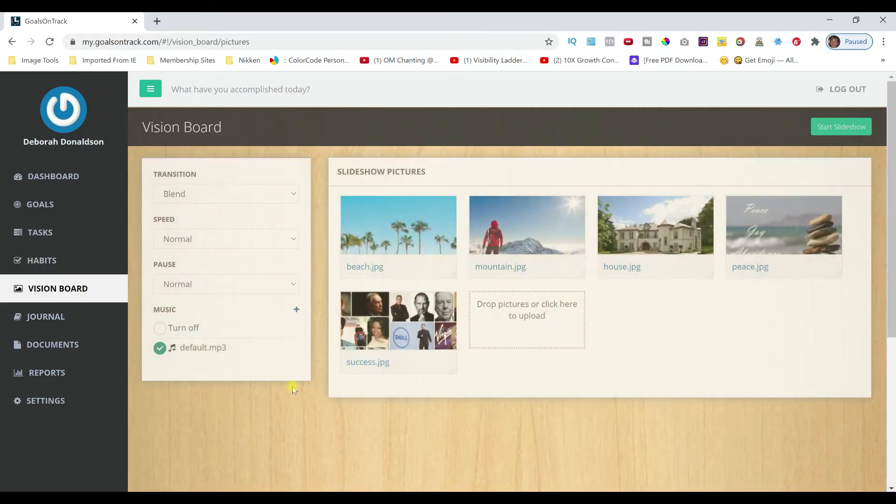
pyautogui.moveTo(315, 414)
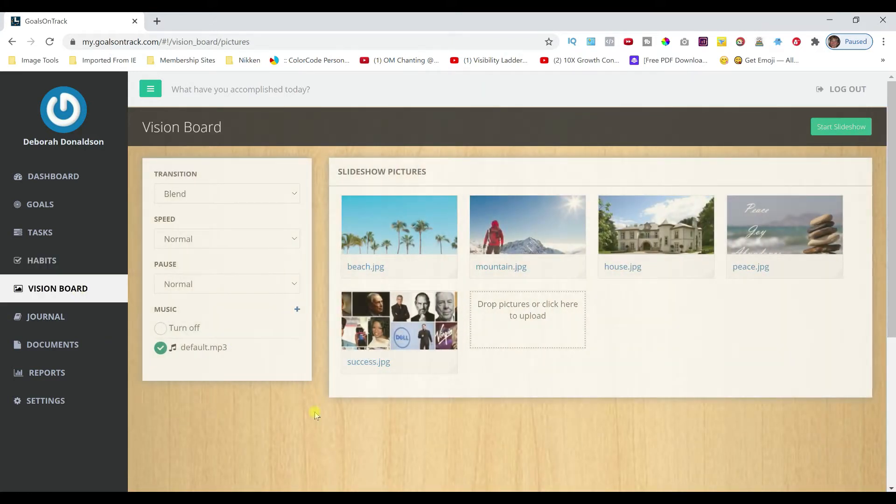
pyautogui.moveTo(320, 427)
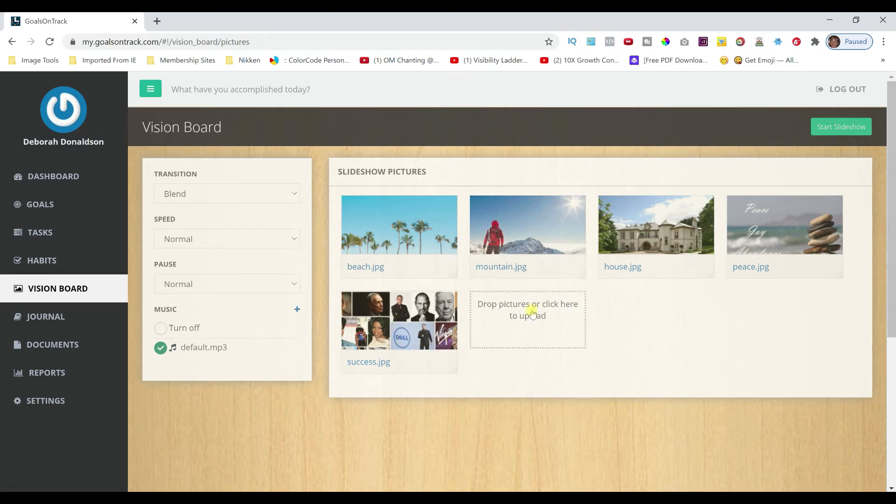
pyautogui.moveTo(513, 322)
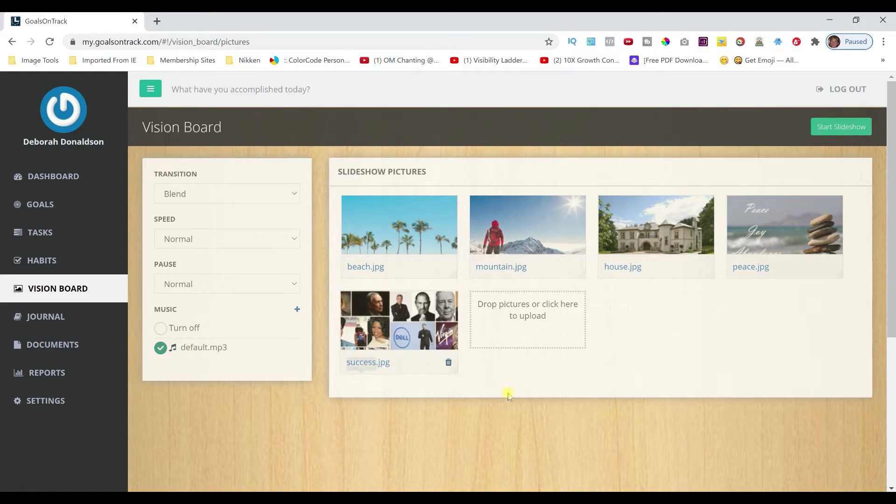
pyautogui.moveTo(528, 431)
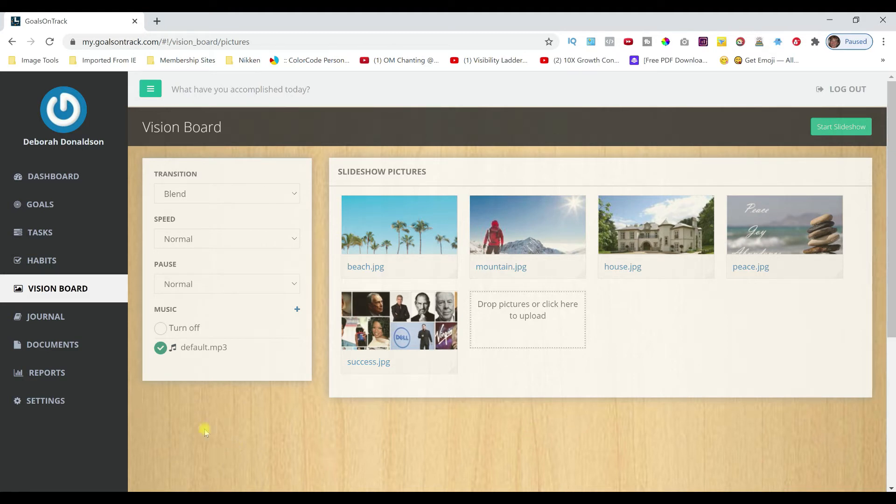
pyautogui.moveTo(332, 406)
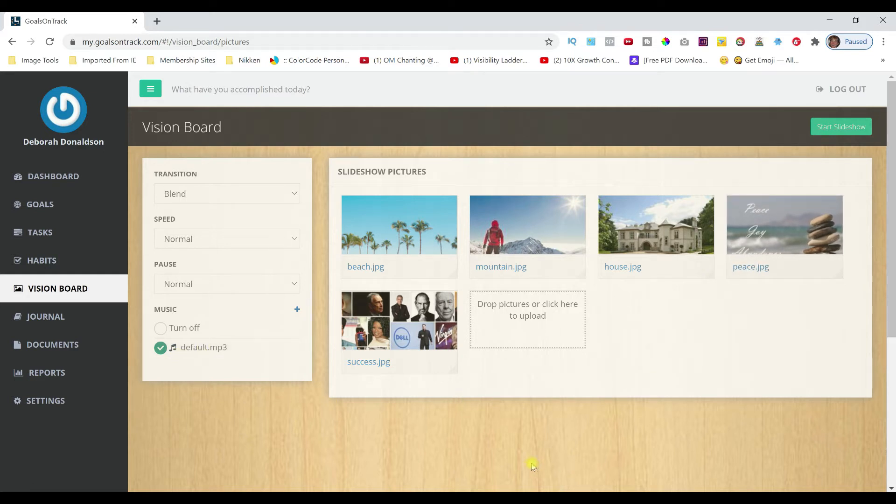
pyautogui.moveTo(525, 446)
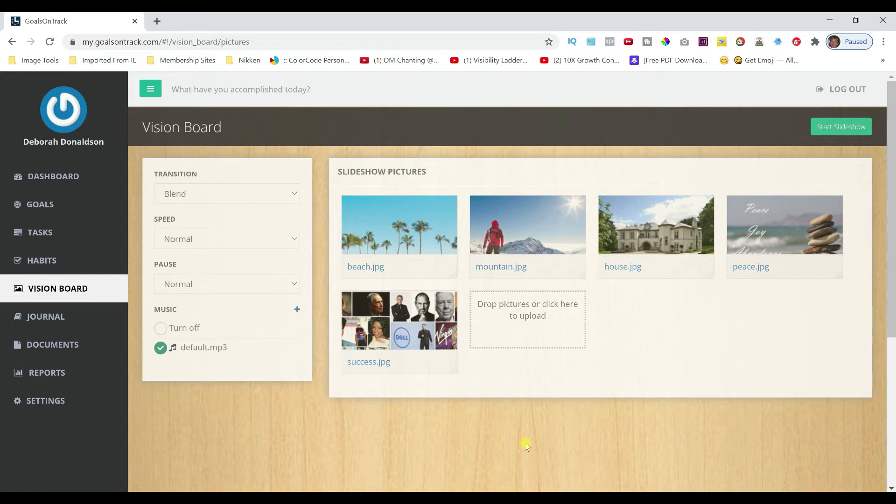
pyautogui.moveTo(520, 447)
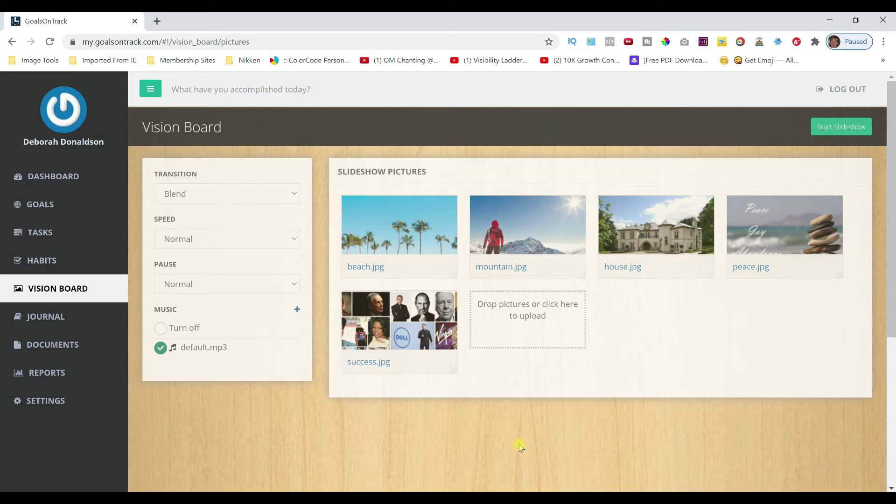
pyautogui.moveTo(501, 436)
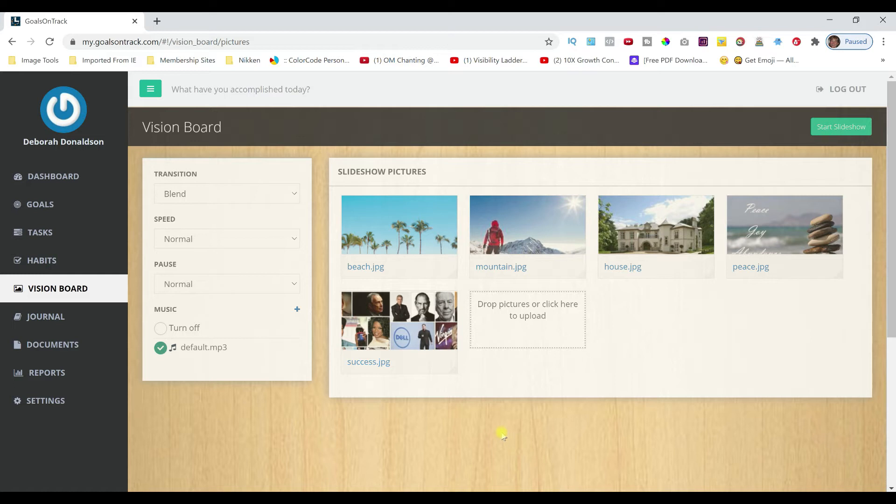
pyautogui.moveTo(450, 424)
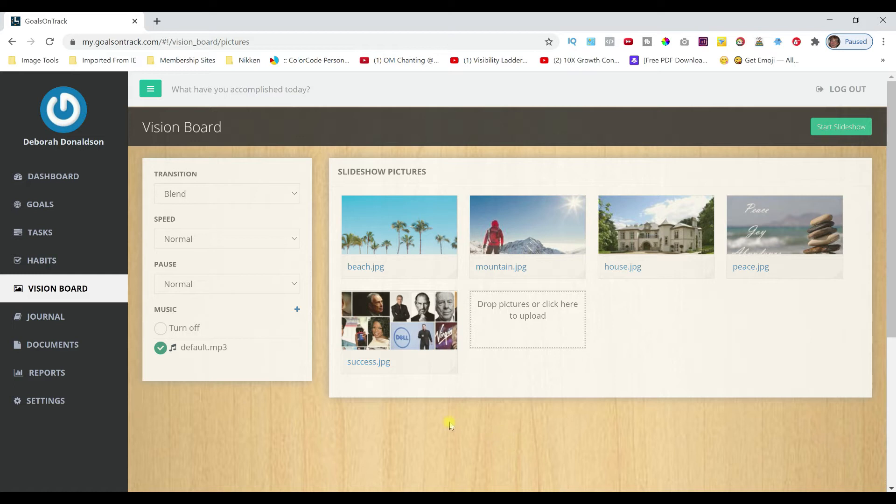
# Show the Journal page with its empty 2020 entries calendar
pyautogui.click(46, 316)
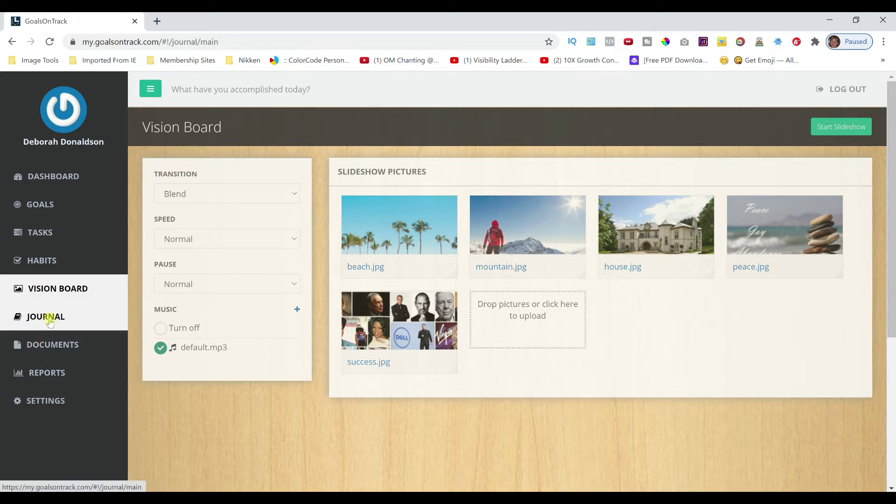
pyautogui.click(46, 316)
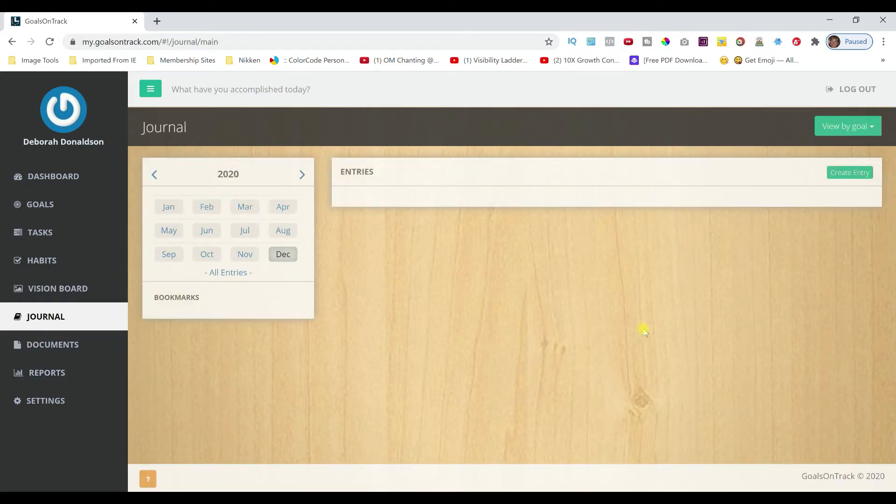
pyautogui.moveTo(799, 307)
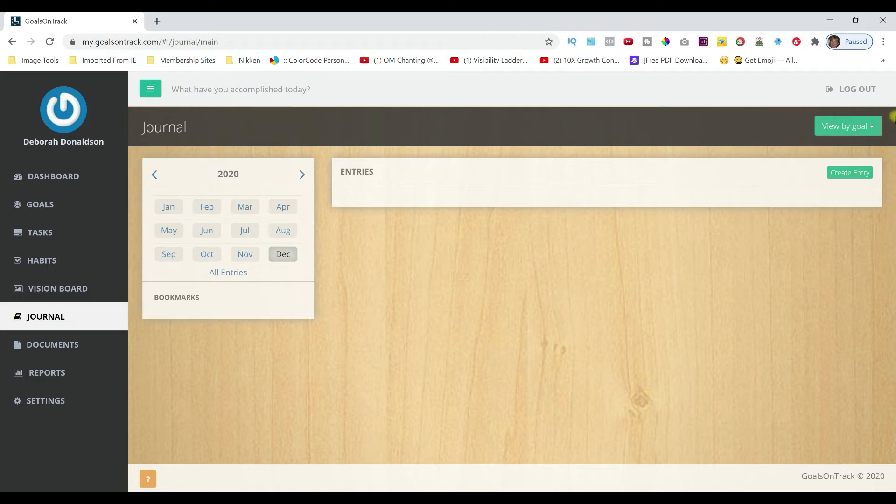
pyautogui.moveTo(829, 204)
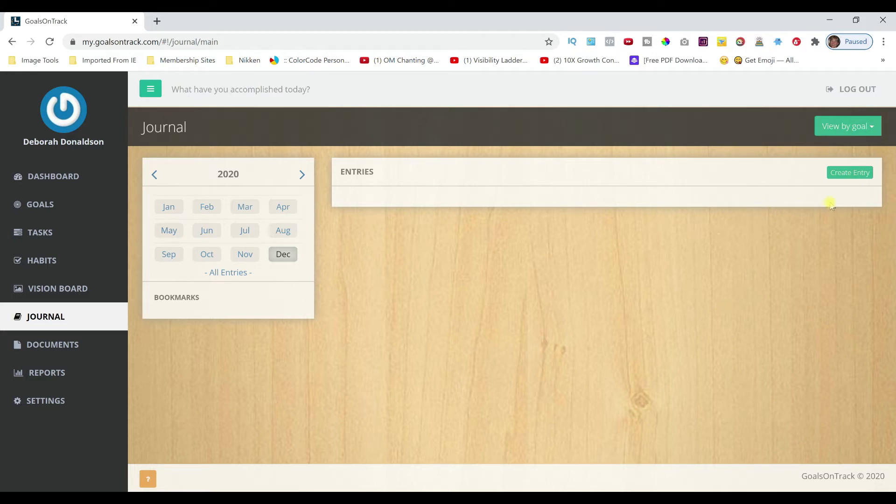
# Look over a blank new journal entry form, then switch to the empty Documents list
pyautogui.click(849, 172)
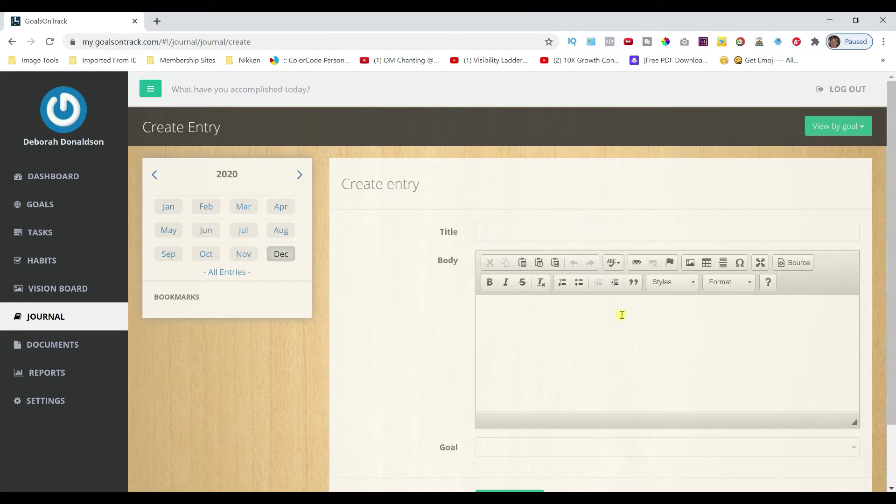
pyautogui.moveTo(598, 363)
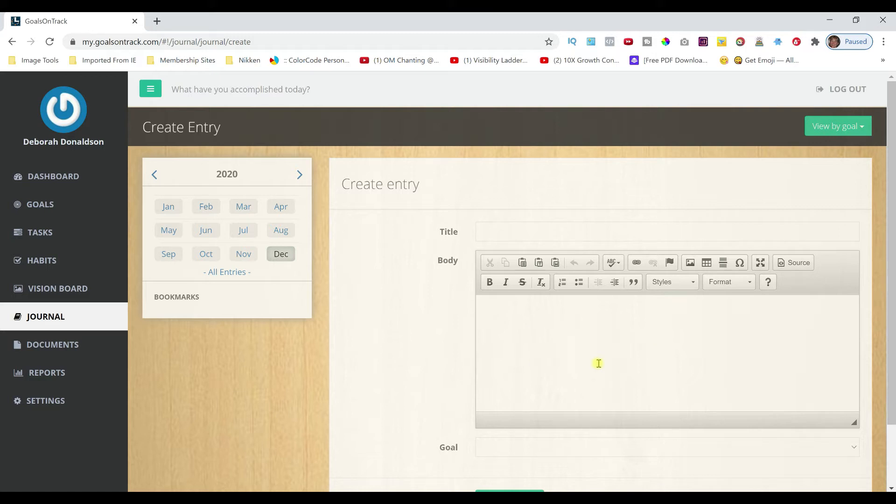
pyautogui.scroll(-3)
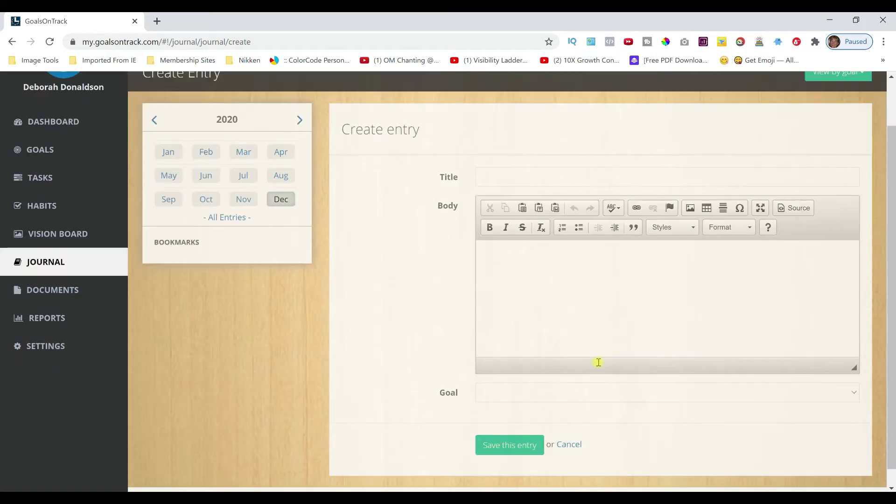
pyautogui.scroll(-3)
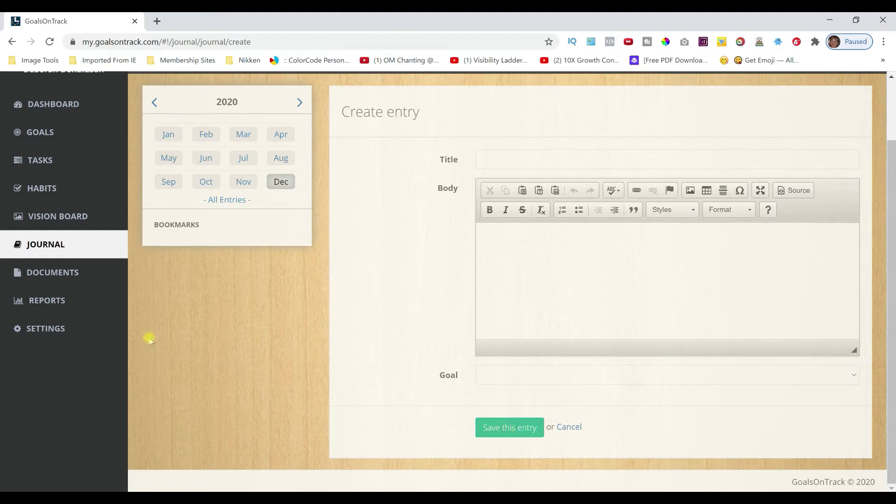
pyautogui.click(52, 272)
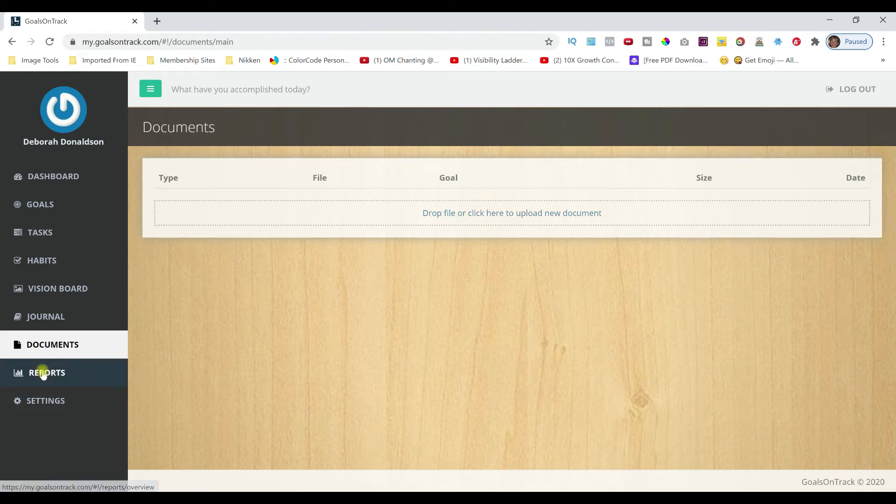
# Review the Reports Overview with its zero counts and flat all-time chart
pyautogui.click(46, 372)
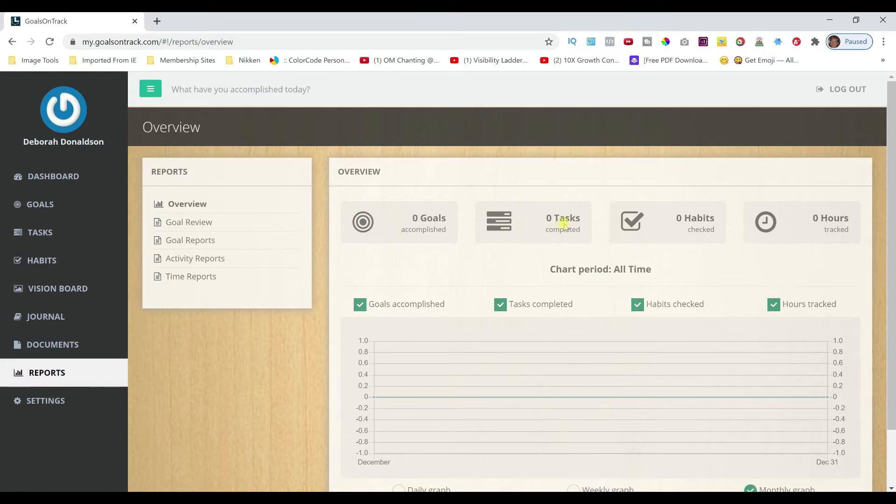
pyautogui.moveTo(284, 339)
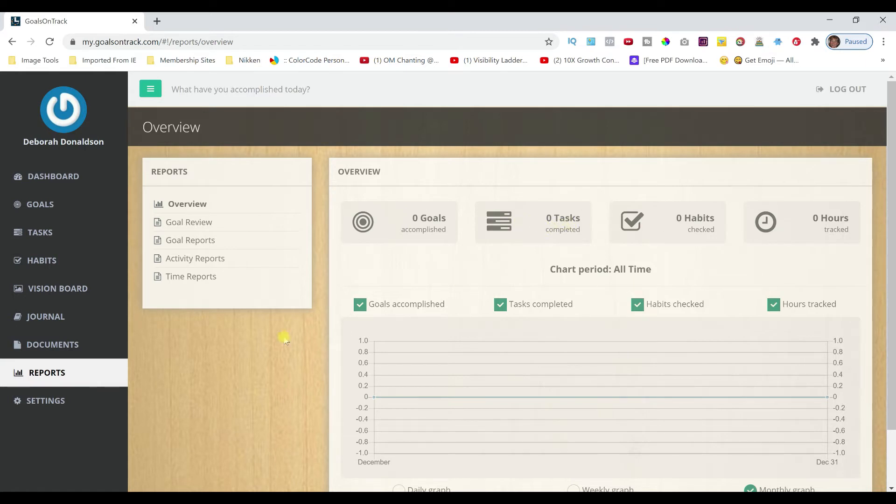
pyautogui.moveTo(602, 376)
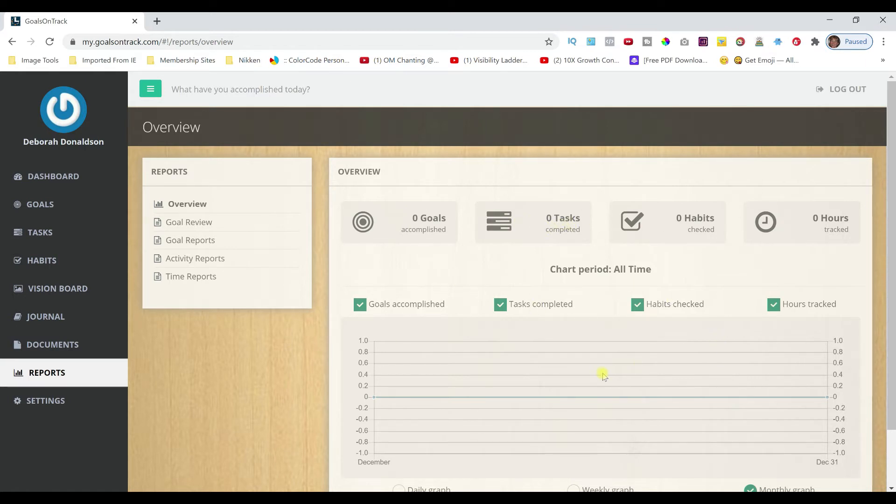
pyautogui.scroll(-3)
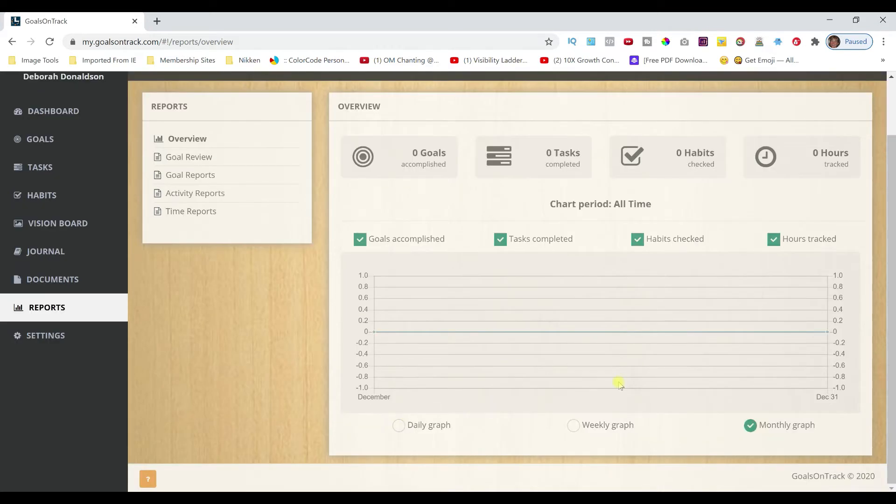
pyautogui.moveTo(448, 384)
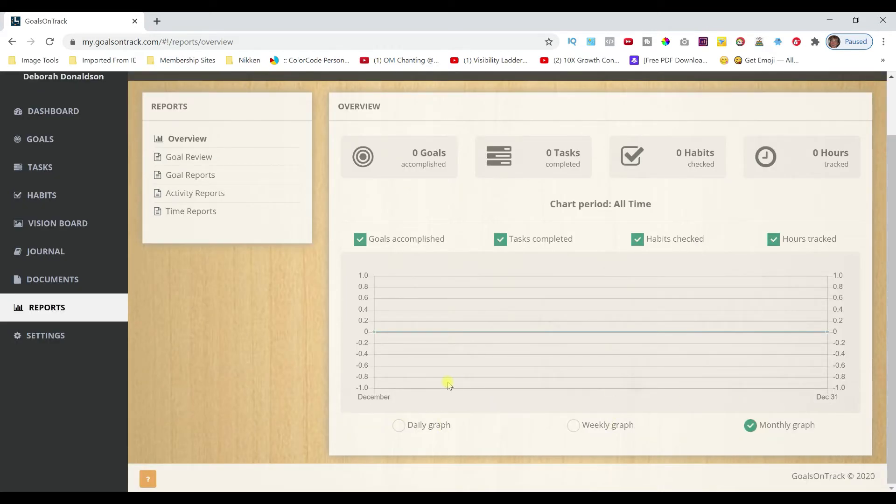
pyautogui.moveTo(456, 352)
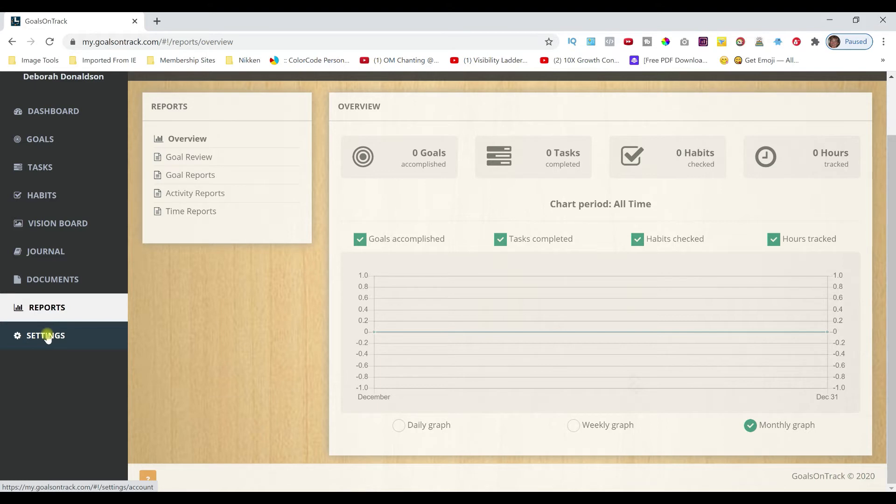
pyautogui.moveTo(54, 111)
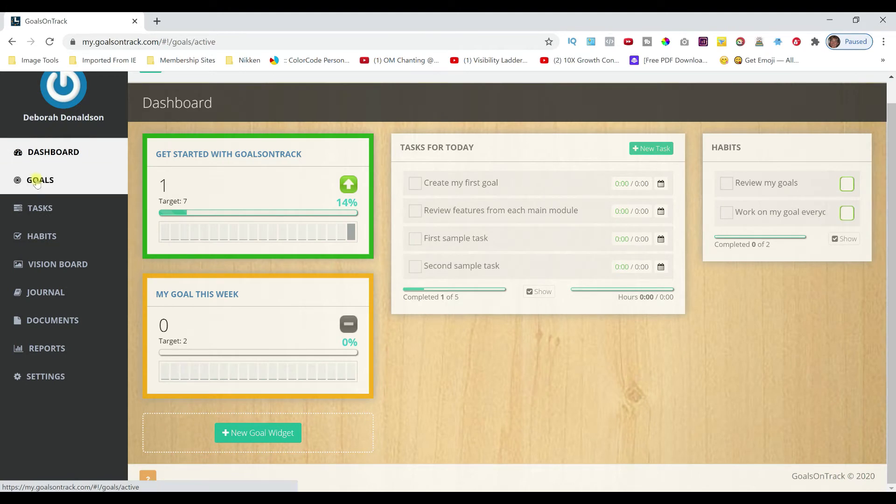
# Browse the goal Templates folder down to the 'Start working out regularly' template
pyautogui.click(39, 180)
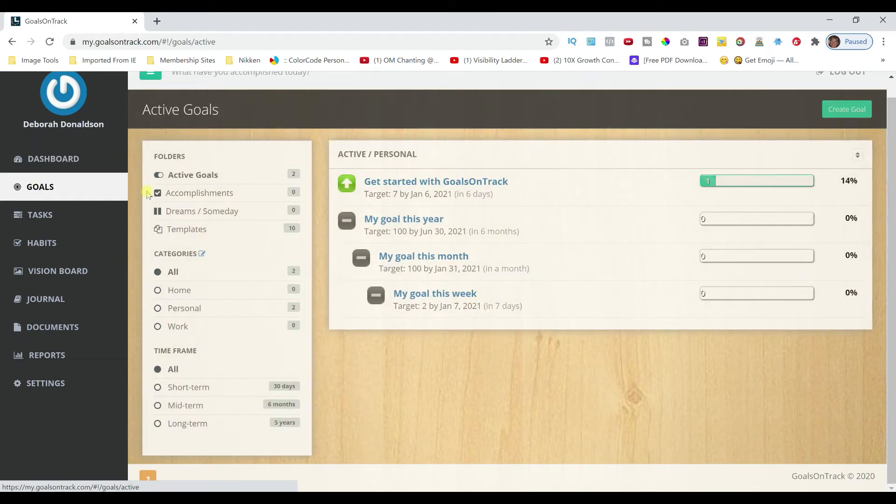
pyautogui.click(187, 229)
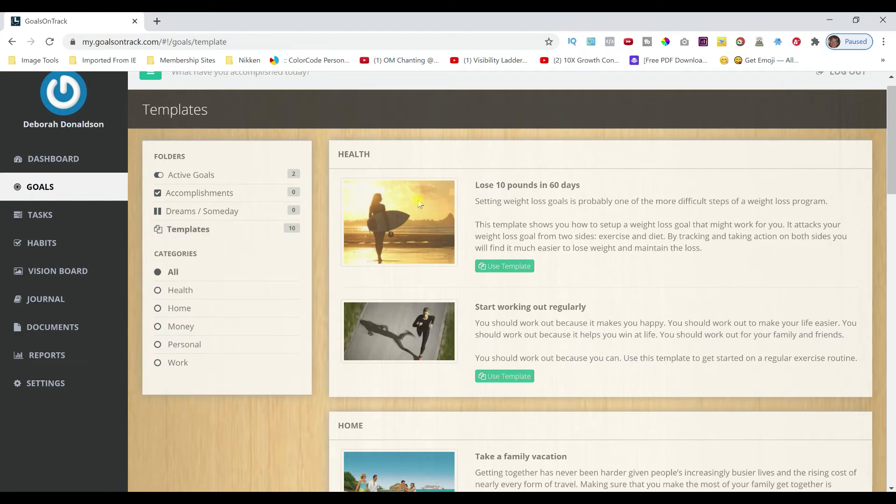
pyautogui.moveTo(506, 339)
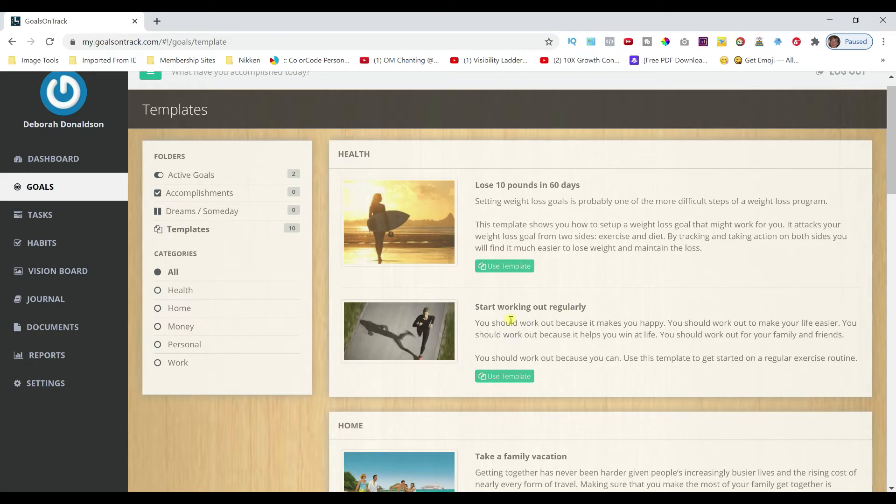
pyautogui.scroll(-3)
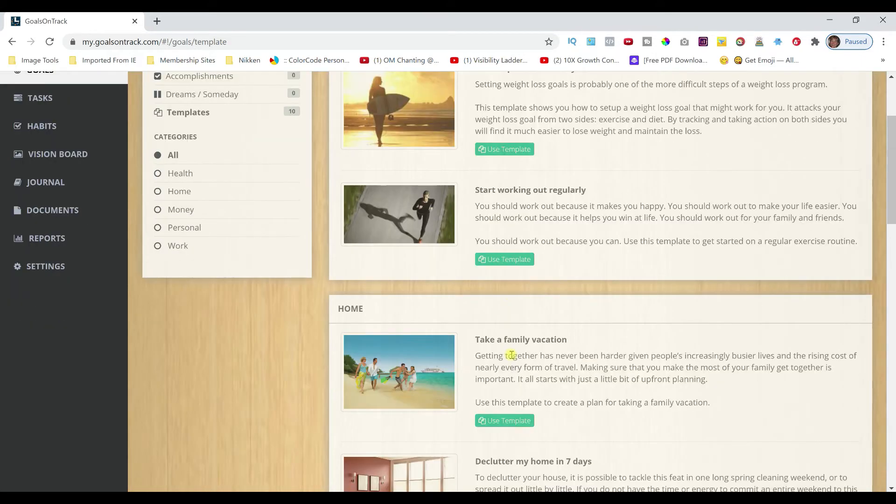
pyautogui.scroll(-3)
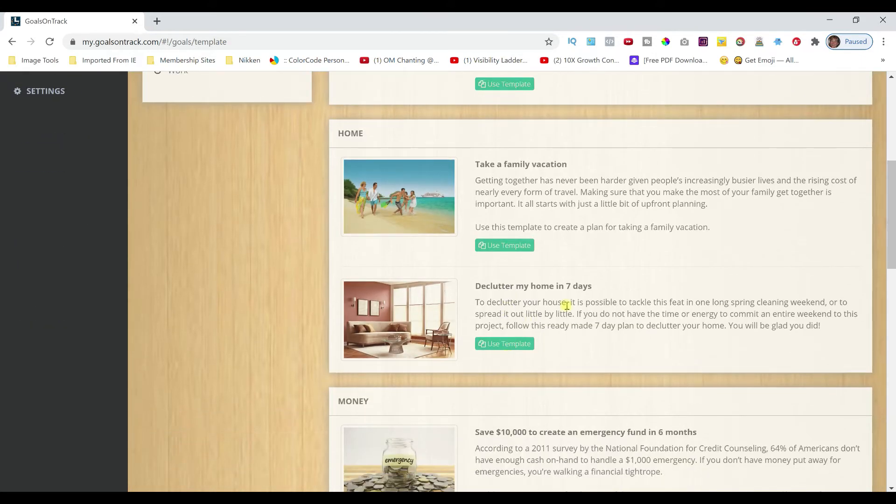
pyautogui.moveTo(545, 288)
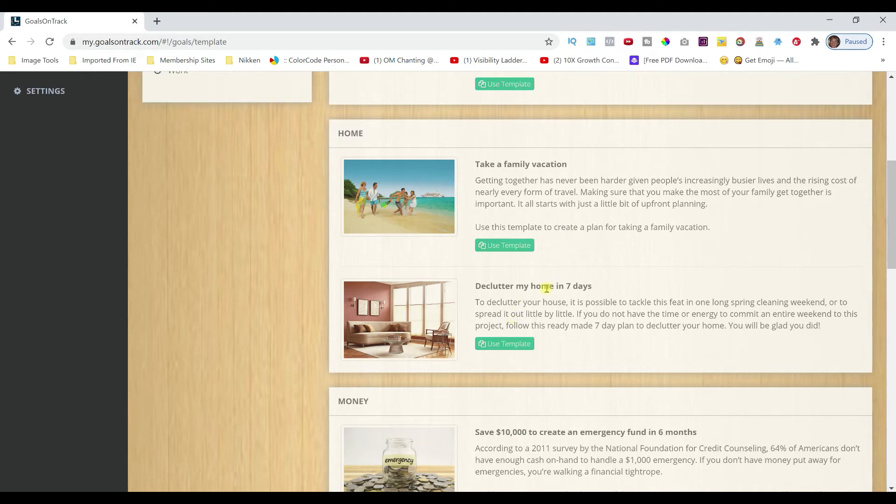
pyautogui.scroll(-3)
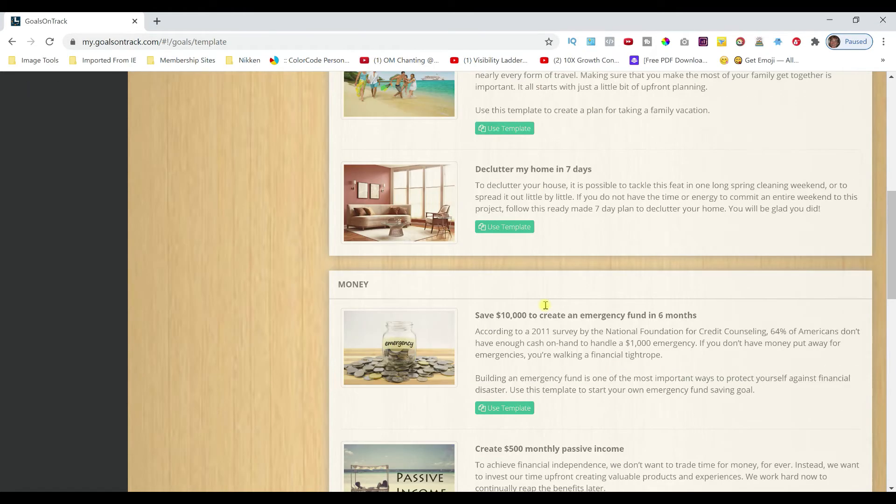
pyautogui.scroll(-3)
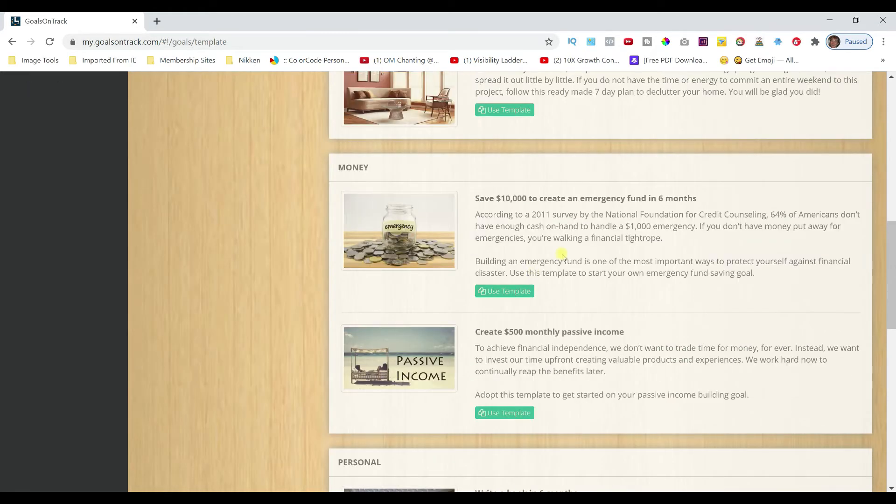
pyautogui.moveTo(541, 343)
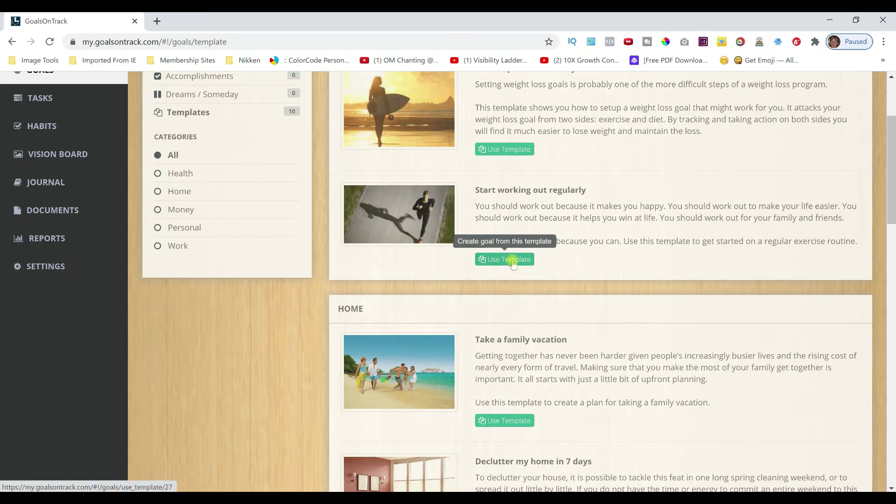
# Use the 'Start working out regularly' template and review its action-plan tasks and habits
pyautogui.click(504, 259)
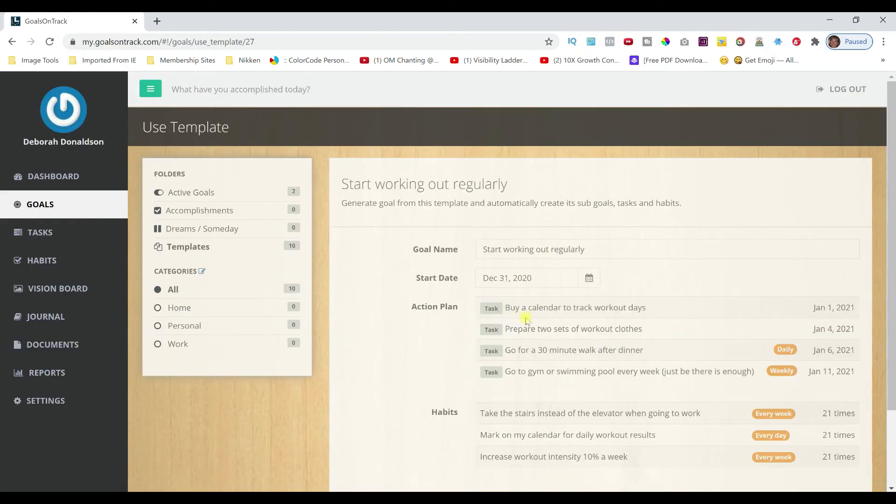
pyautogui.scroll(-3)
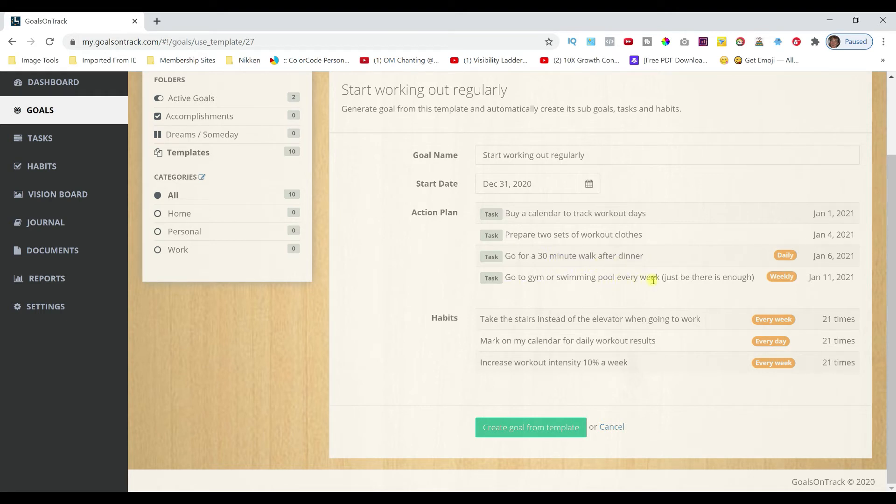
pyautogui.moveTo(534, 331)
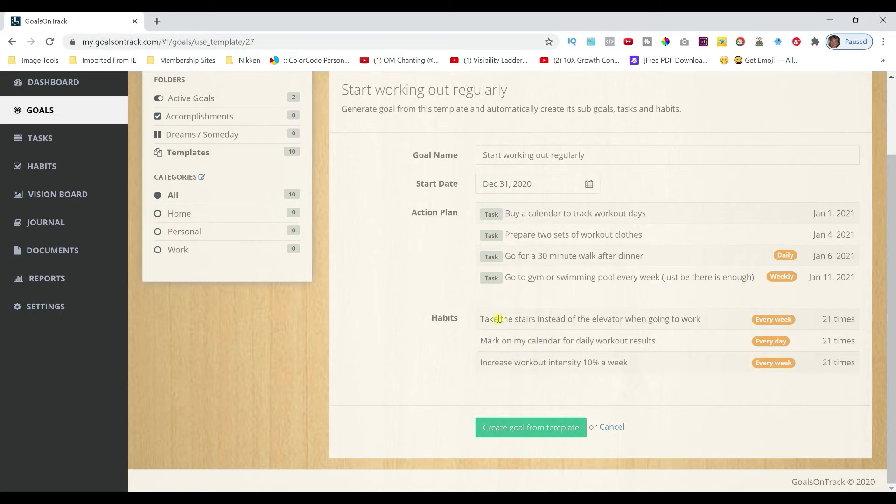
pyautogui.moveTo(511, 323)
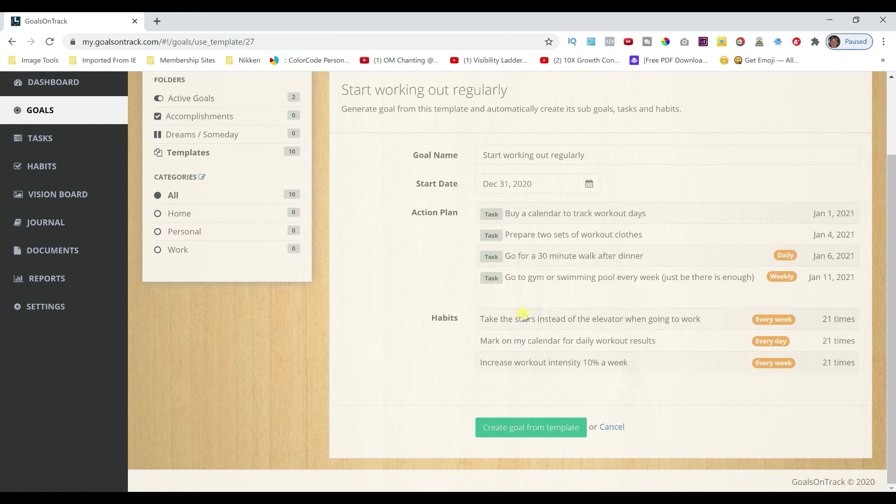
pyautogui.moveTo(515, 344)
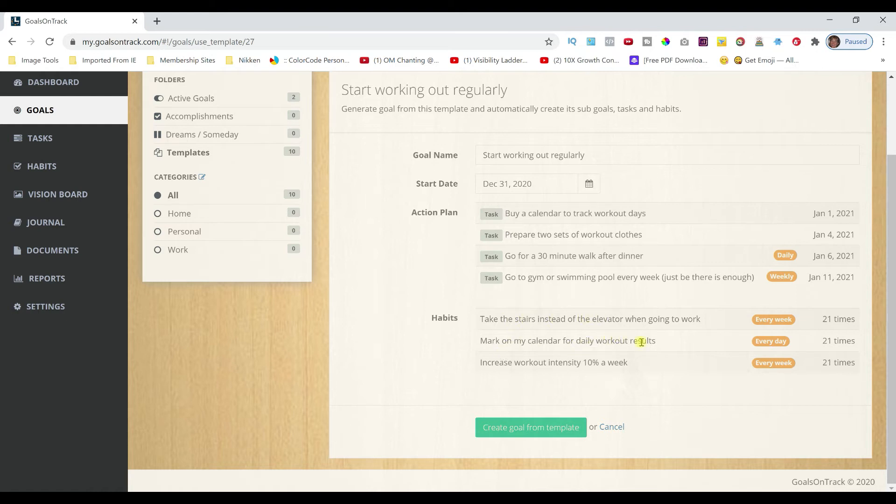
pyautogui.moveTo(625, 350)
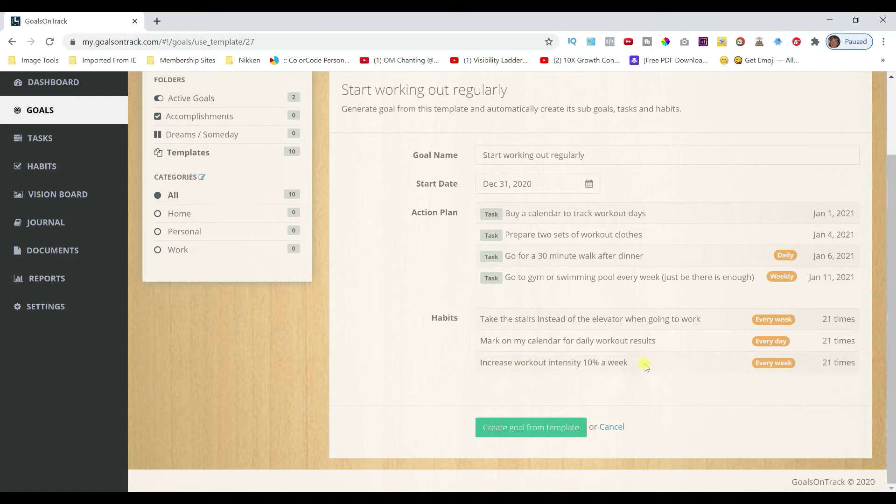
pyautogui.moveTo(386, 368)
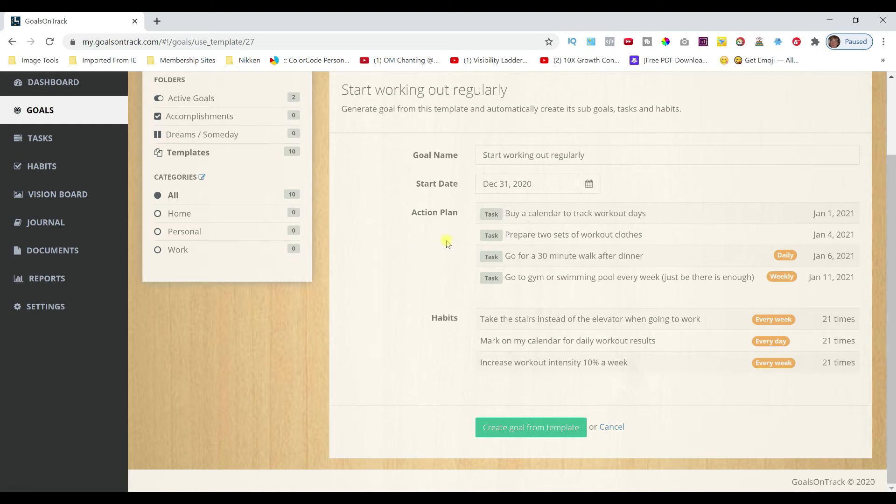
pyautogui.moveTo(484, 216)
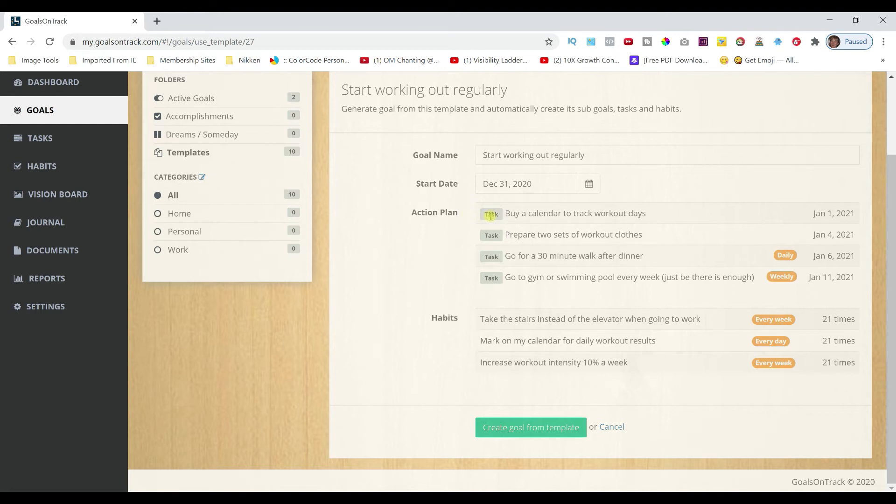
pyautogui.moveTo(490, 234)
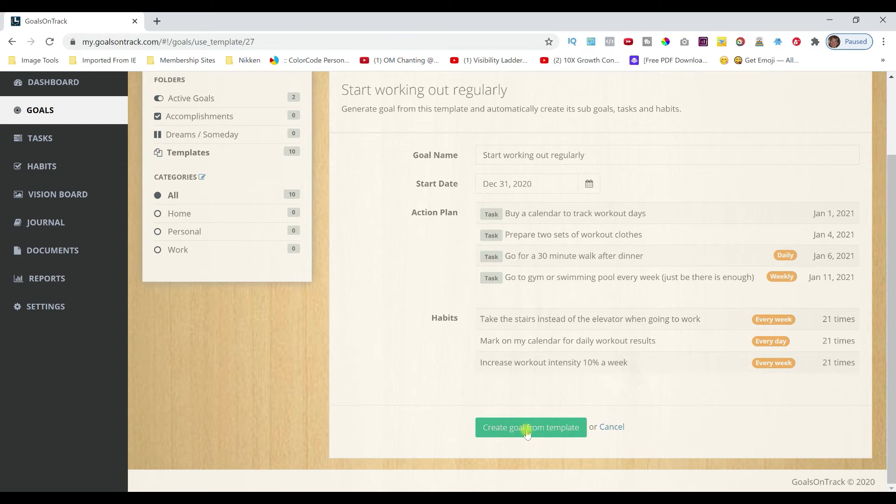
# Create the 'Start working out regularly' goal from the template and start editing it
pyautogui.click(530, 426)
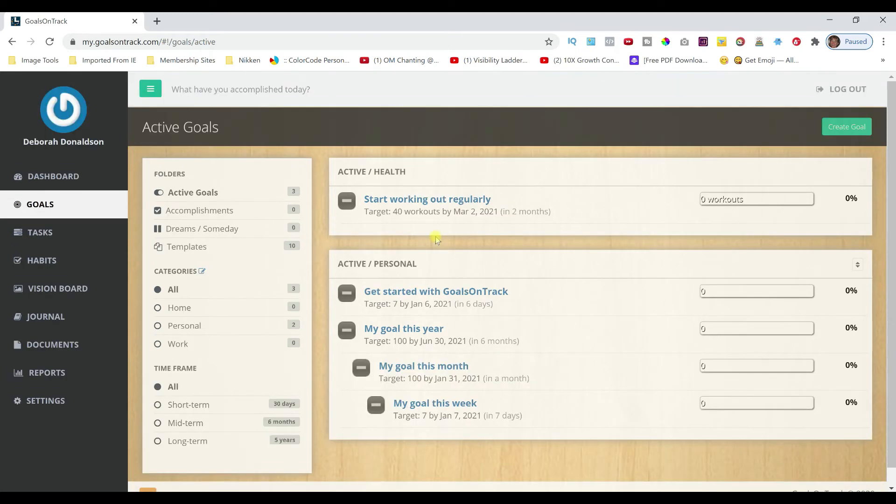
pyautogui.moveTo(622, 197)
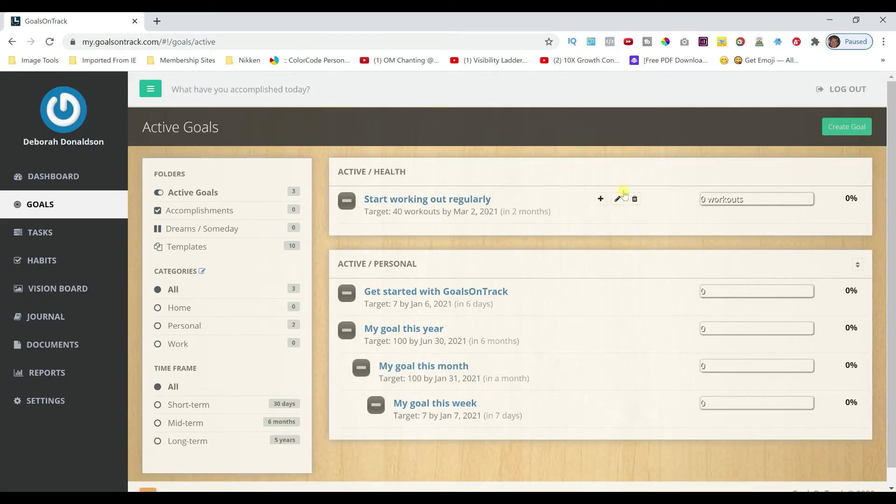
pyautogui.moveTo(618, 199)
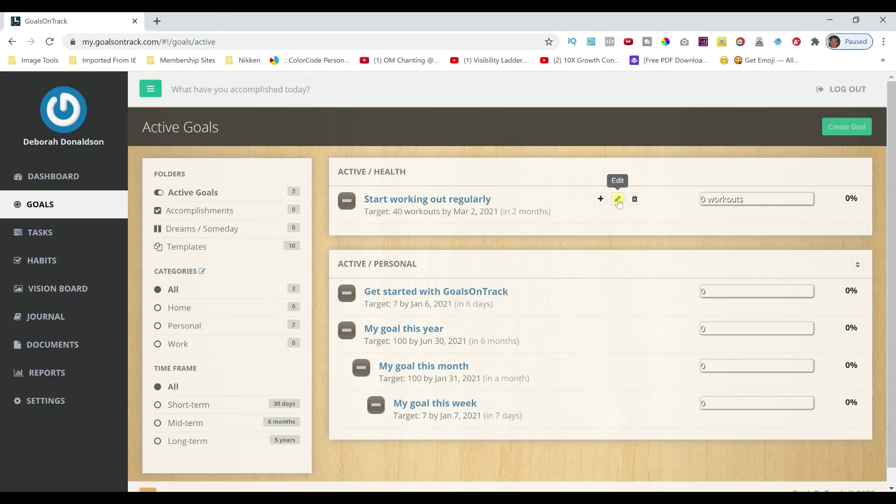
pyautogui.click(618, 198)
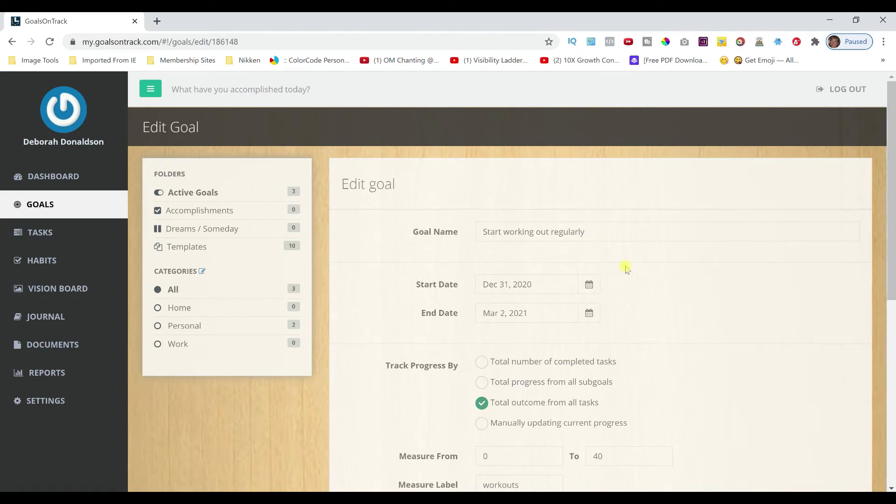
pyautogui.scroll(-3)
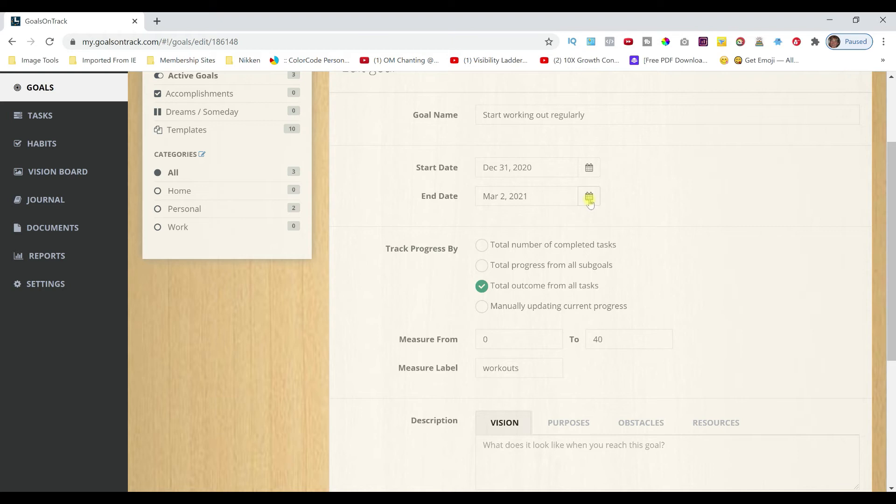
# Set the goal's end date to Dec 31, 2021 using the calendar picker
pyautogui.click(588, 196)
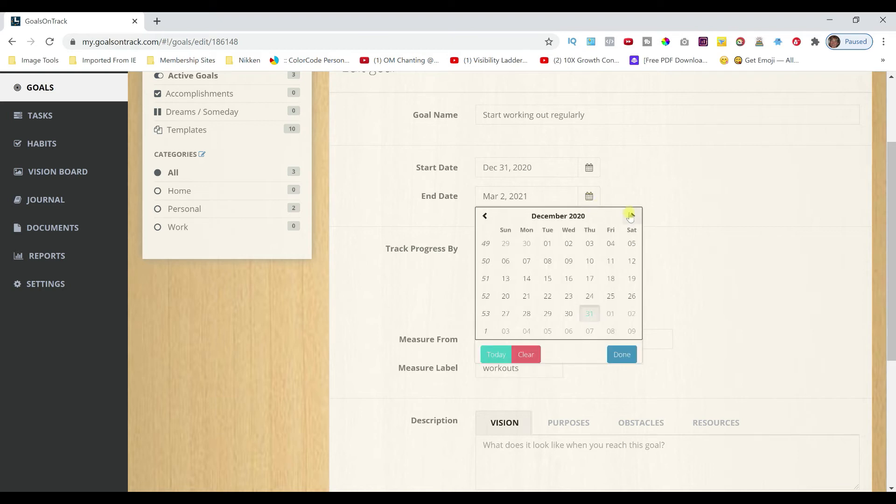
pyautogui.click(631, 215)
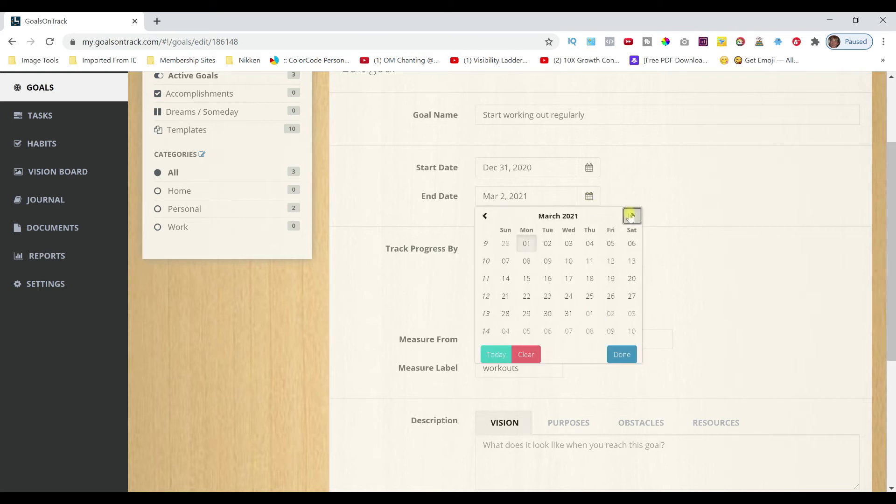
pyautogui.click(631, 216)
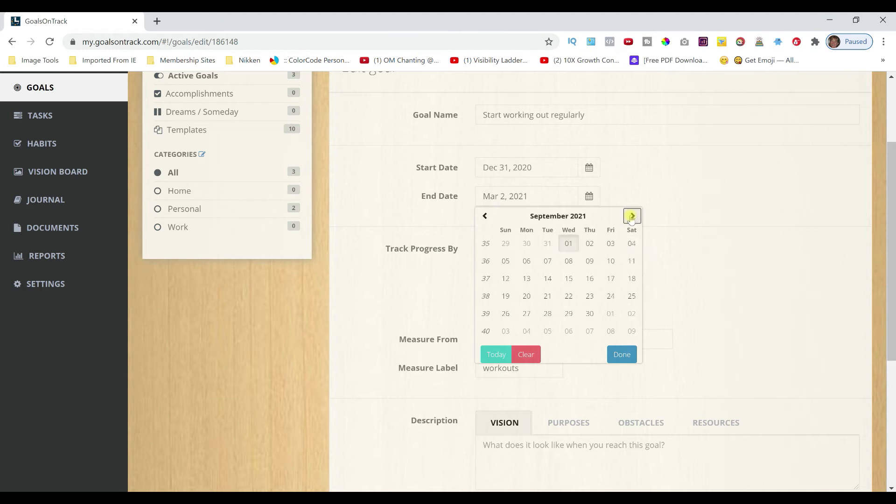
pyautogui.click(632, 215)
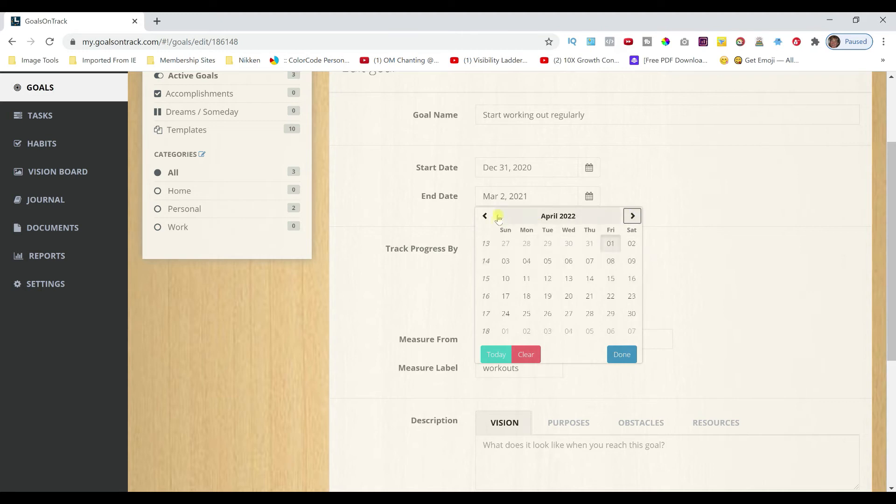
pyautogui.click(484, 216)
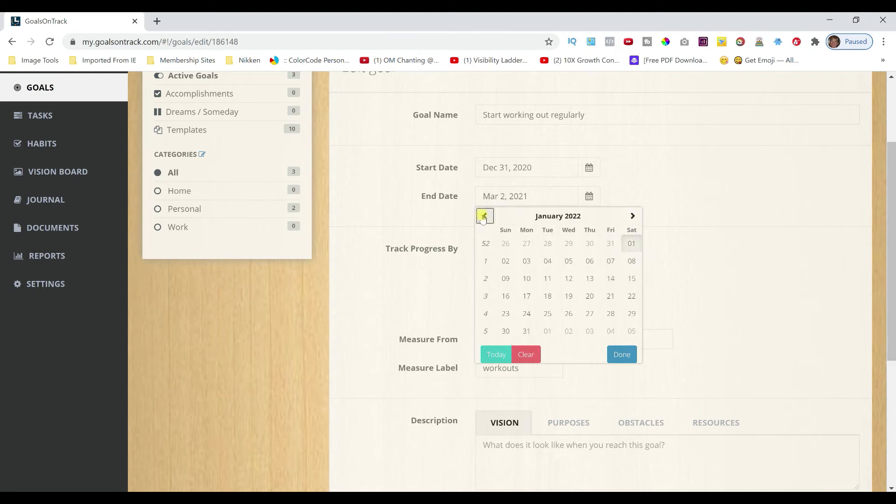
pyautogui.click(484, 216)
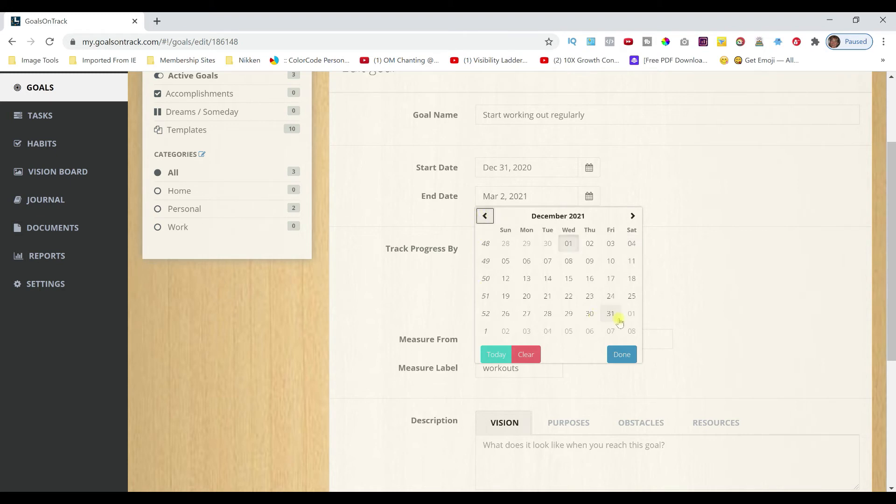
pyautogui.click(610, 314)
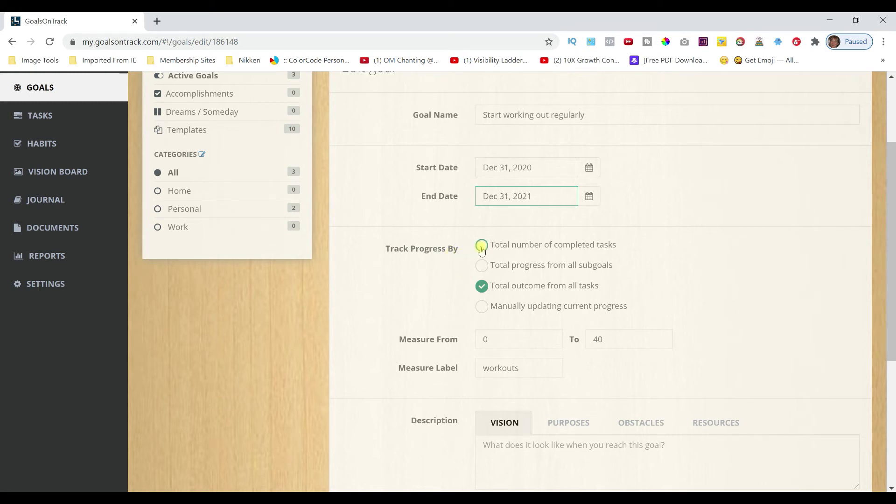
# Track the goal's progress by total number of completed tasks
pyautogui.click(481, 244)
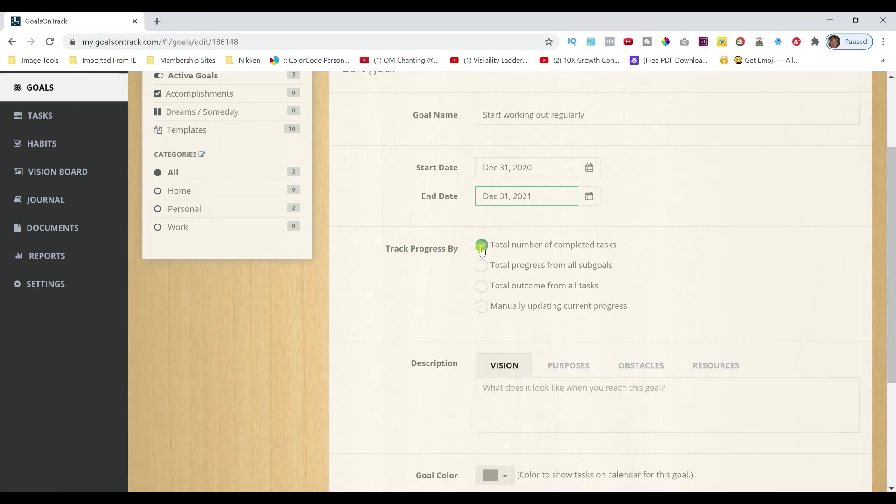
pyautogui.click(482, 244)
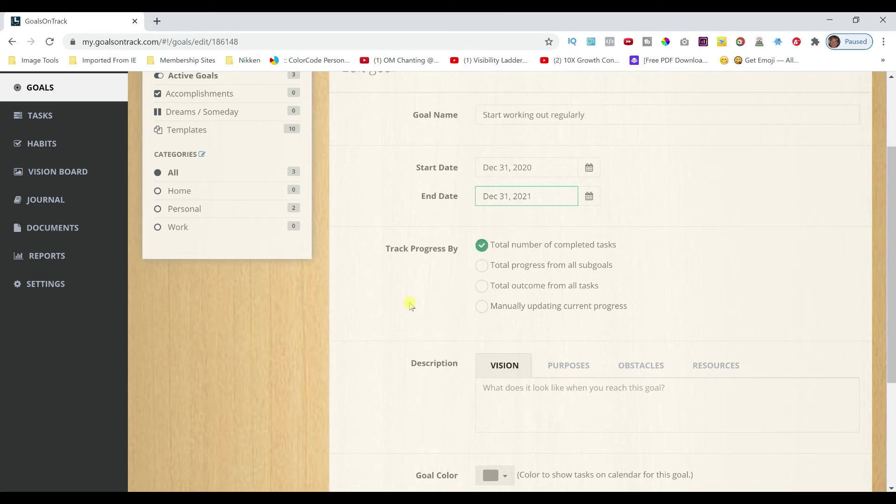
pyautogui.scroll(-3)
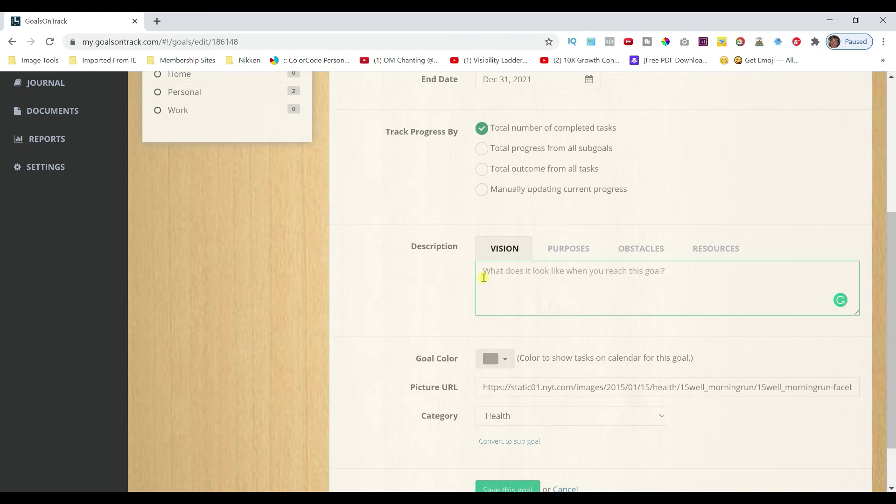
# Write the vision: 'My waist size had reduced by 2 inches and my weight has gone down by 10 lbs'
pyautogui.write('My')
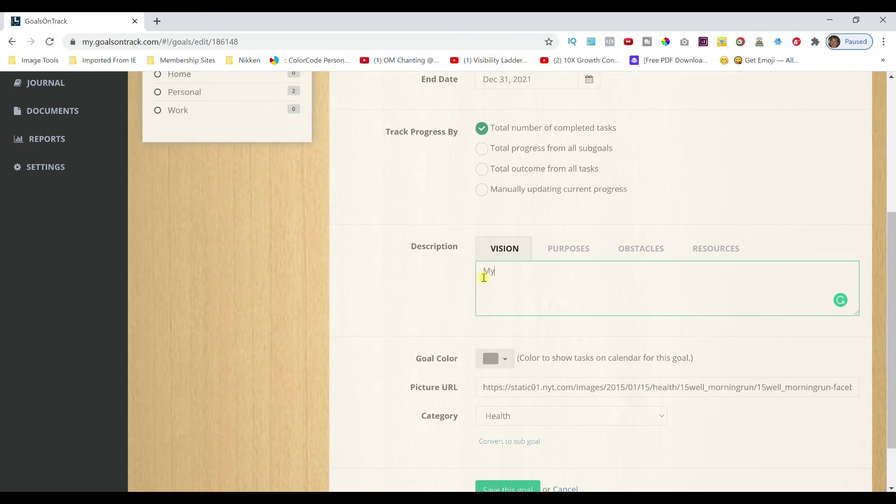
pyautogui.write('waist')
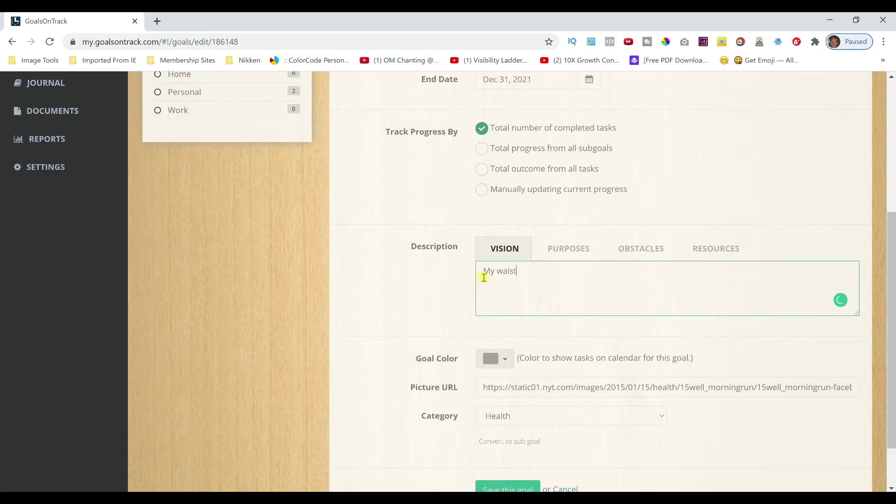
pyautogui.write('size h')
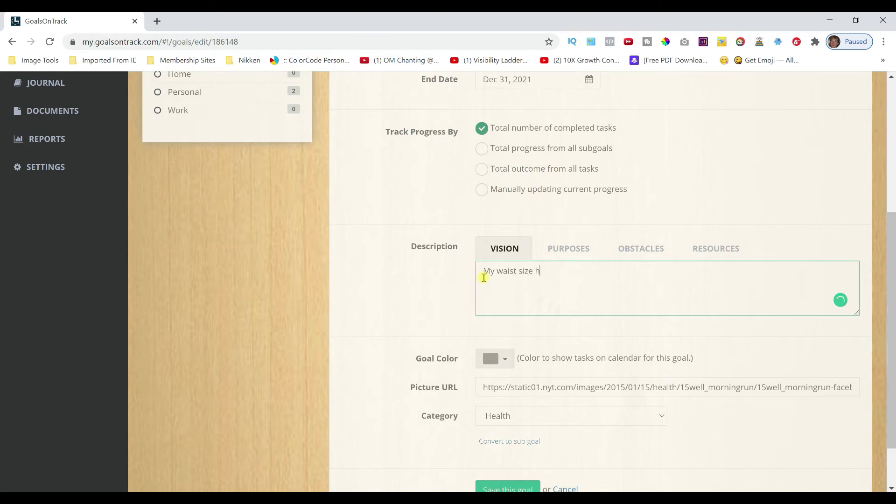
pyautogui.write('ad reduced')
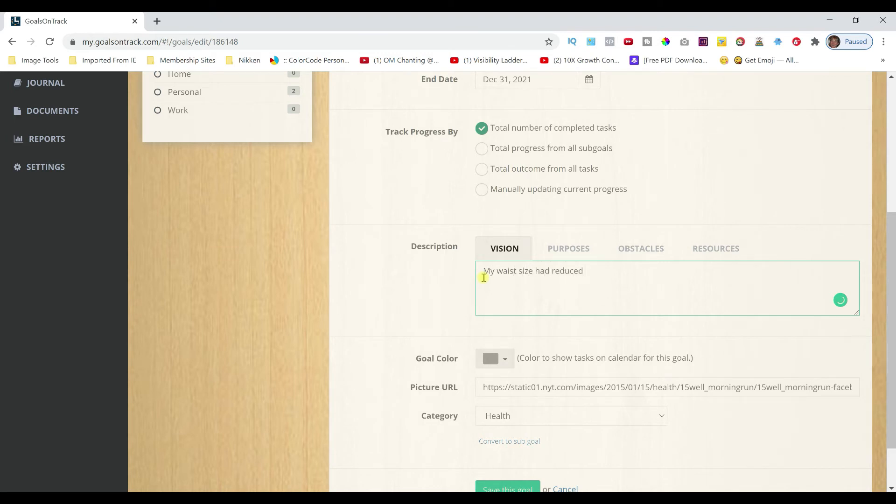
pyautogui.write('by 1 size')
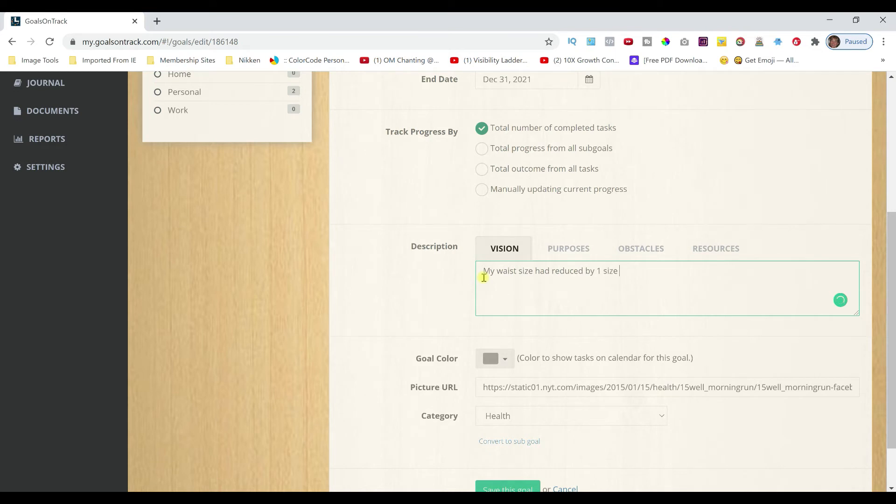
pyautogui.write('and')
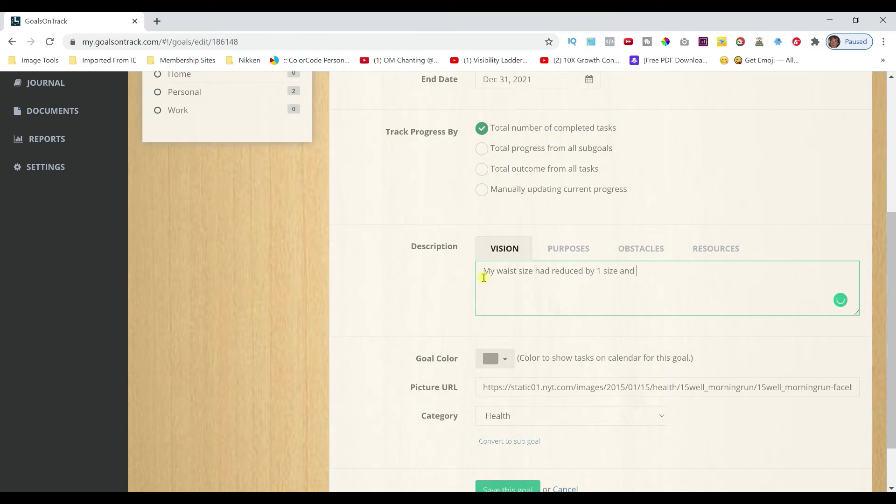
pyautogui.write('my')
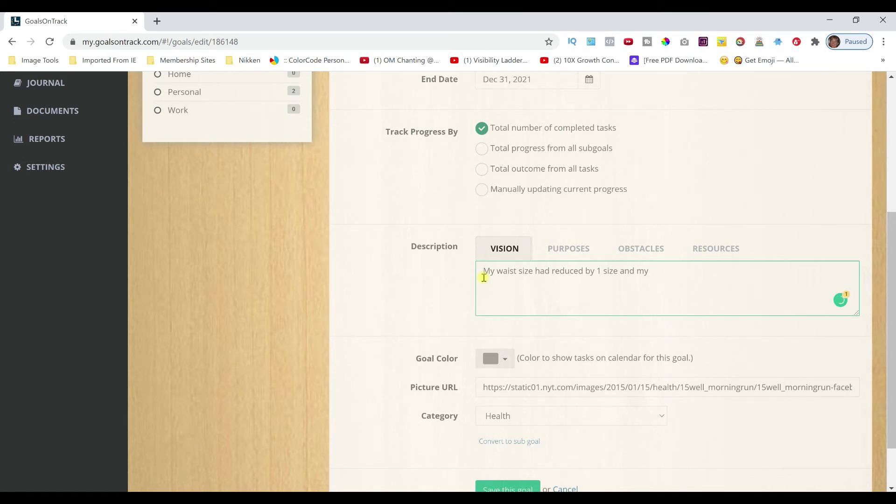
pyautogui.press('Backspace')
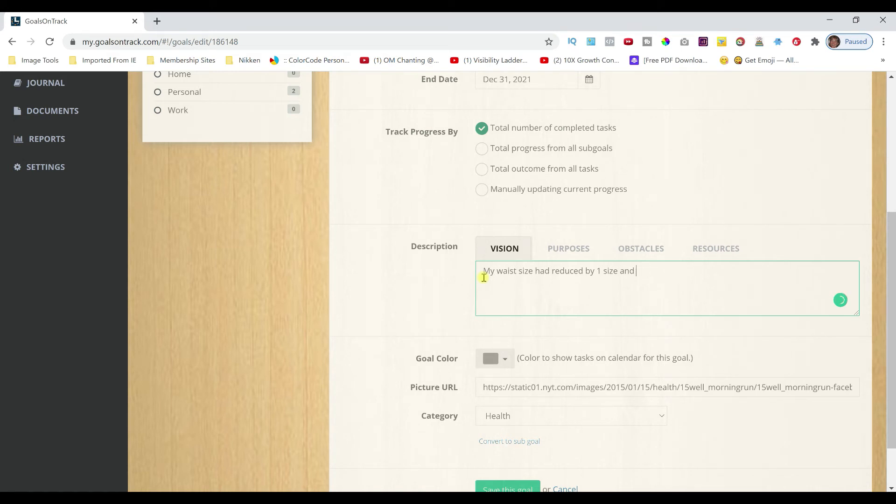
pyautogui.press('backspace')
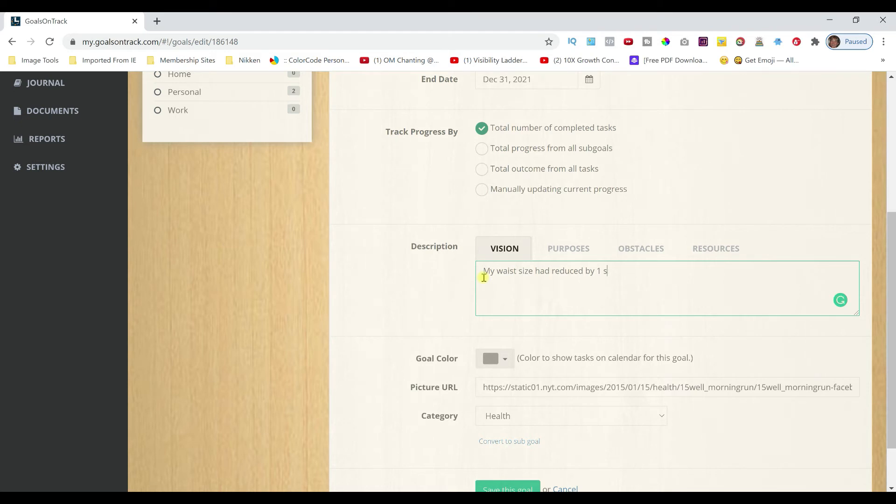
pyautogui.write('2')
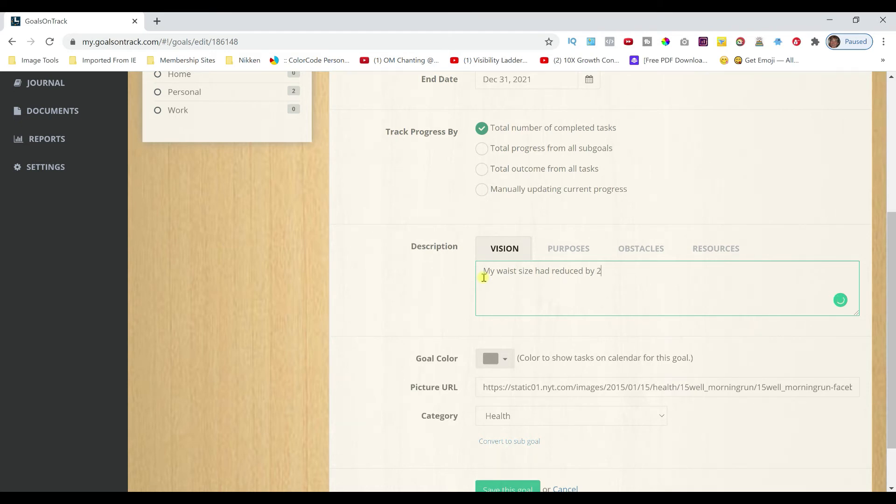
pyautogui.write('inches and')
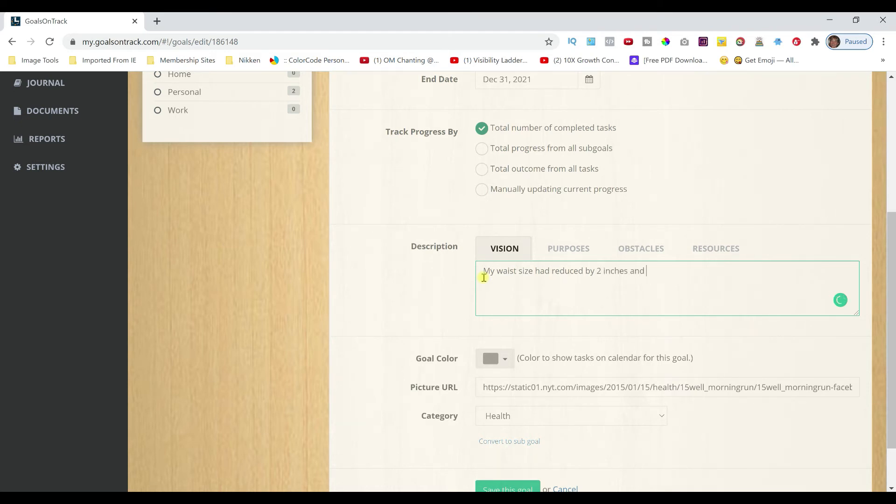
pyautogui.write('my weight')
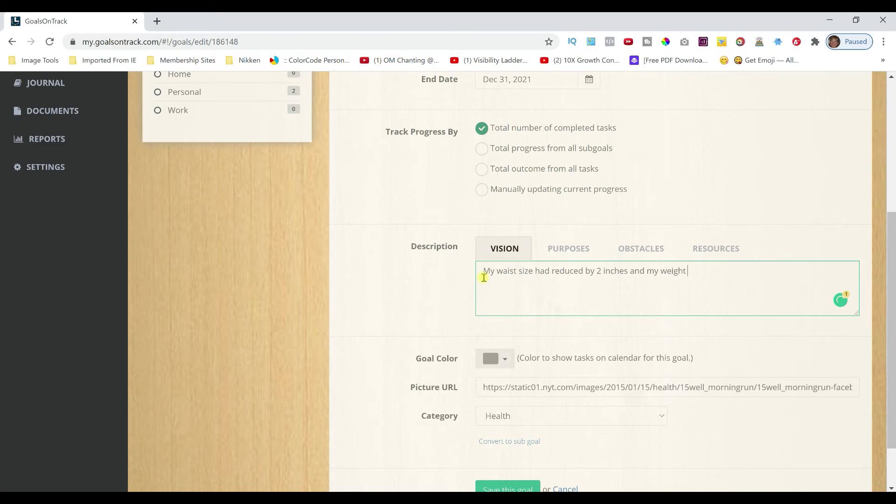
pyautogui.write('has gone down by')
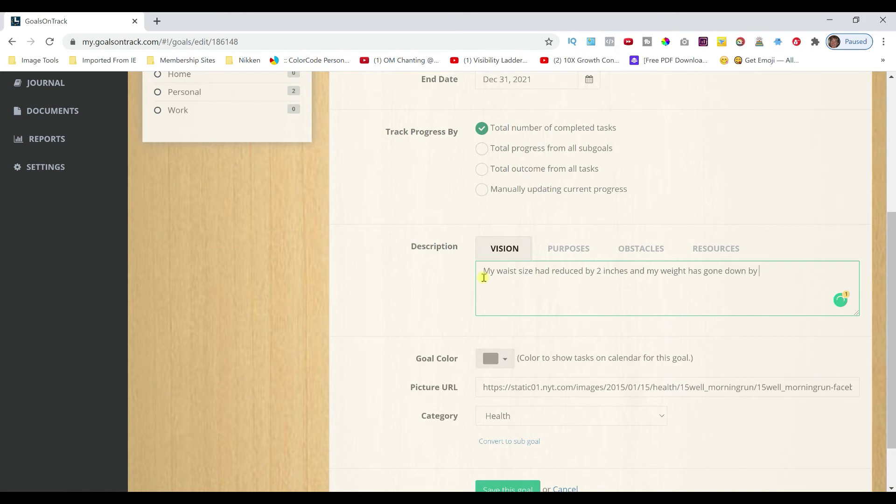
pyautogui.write('10 lbs')
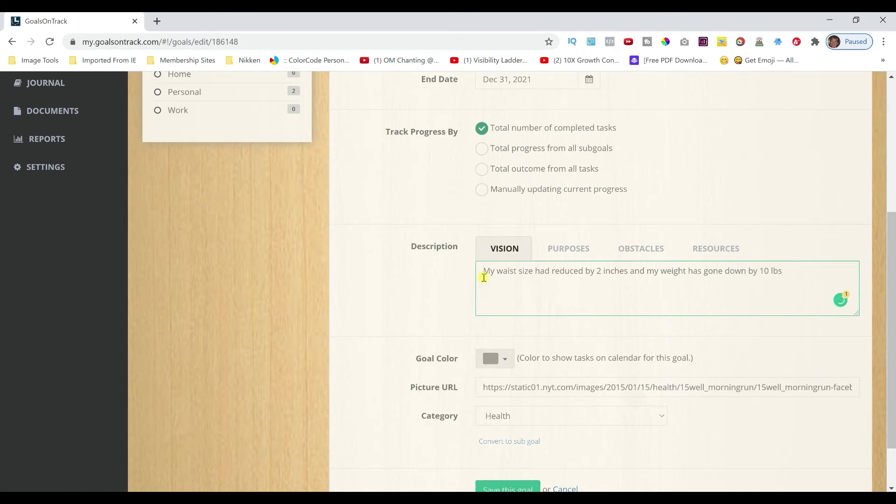
pyautogui.moveTo(497, 337)
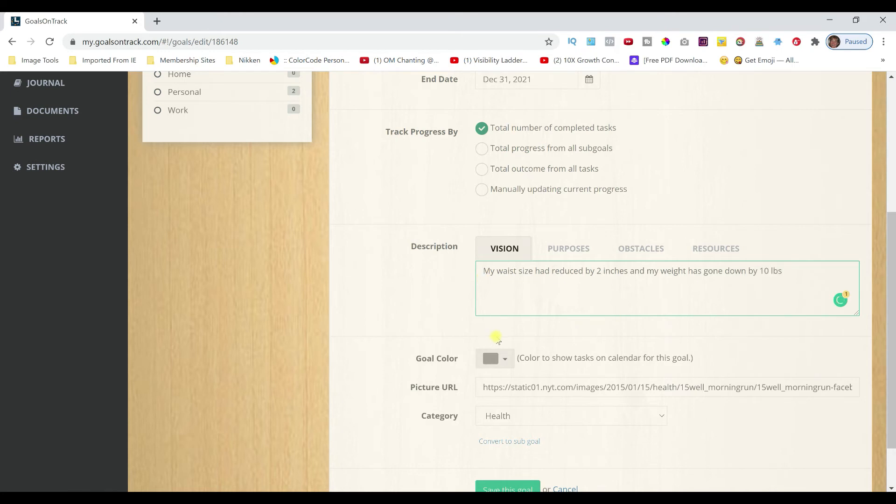
# Choose green as the goal colour and save the goal
pyautogui.click(495, 358)
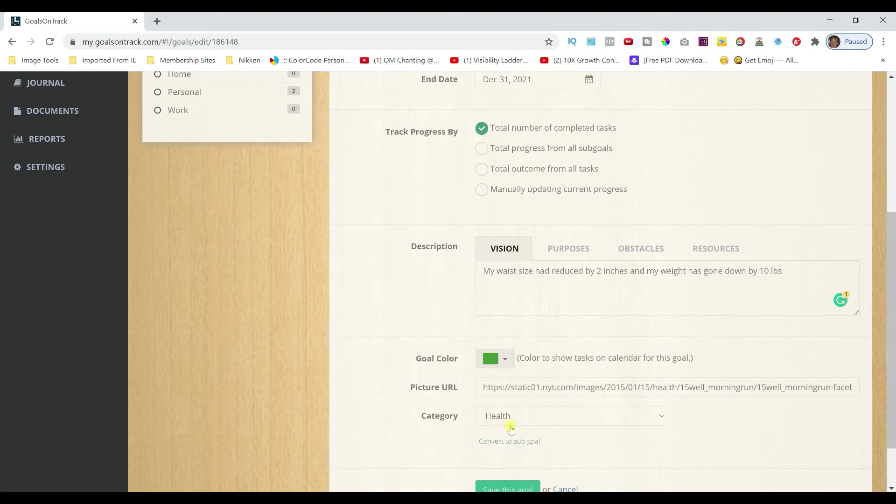
pyautogui.scroll(-3)
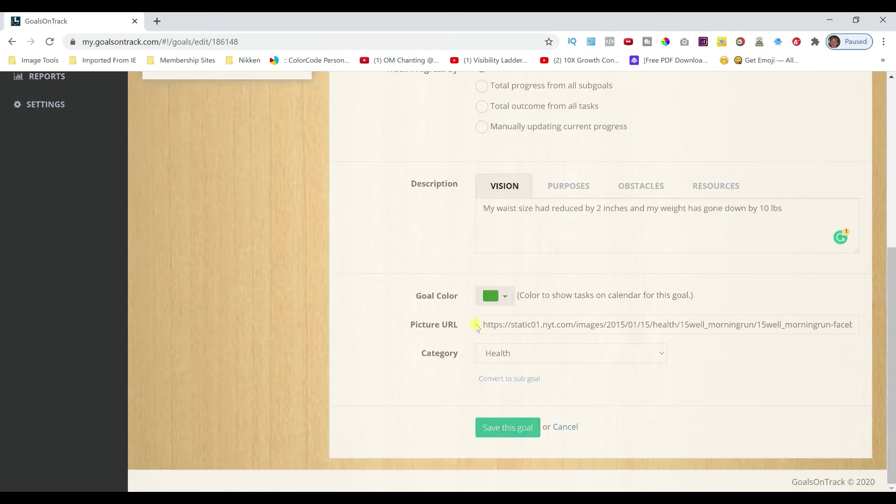
pyautogui.moveTo(782, 339)
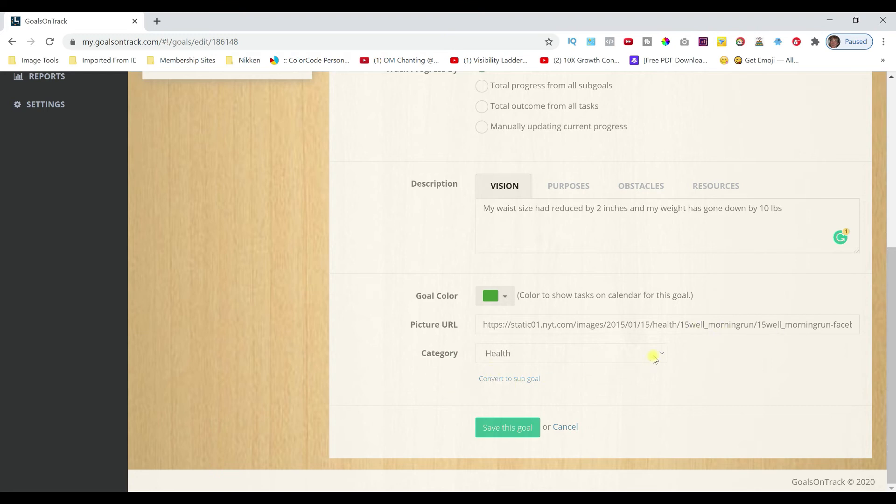
pyautogui.moveTo(529, 398)
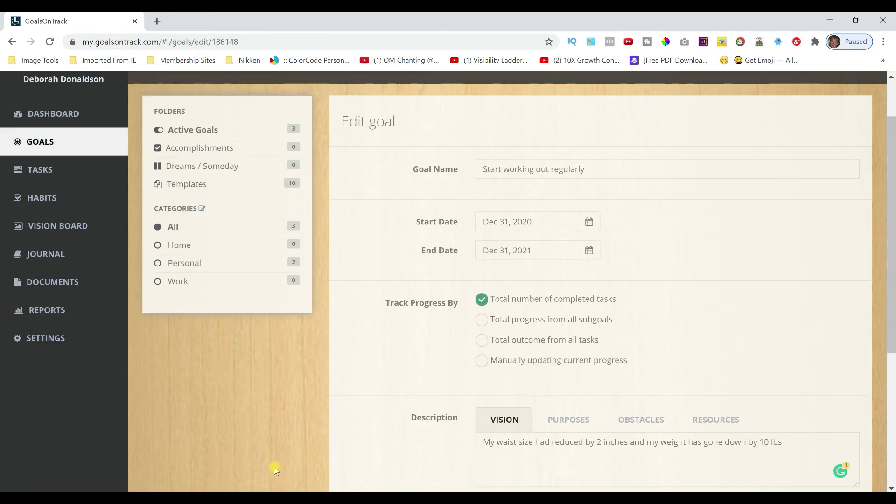
pyautogui.scroll(-3)
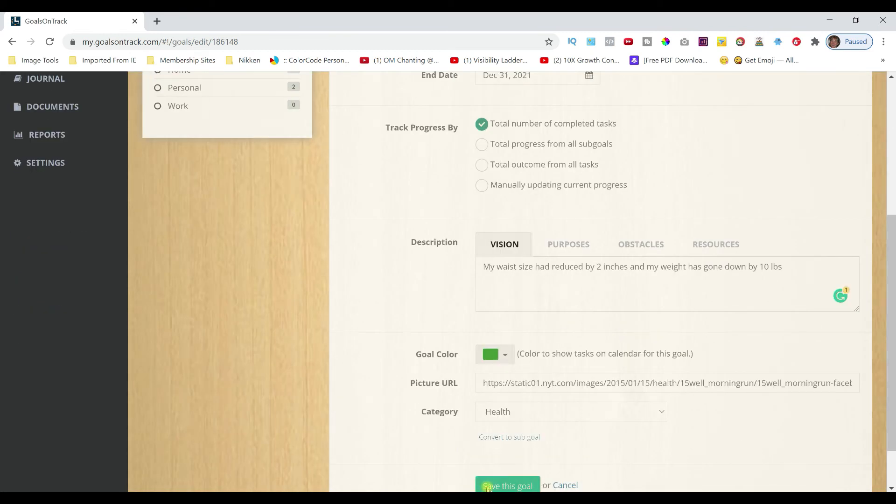
pyautogui.click(506, 485)
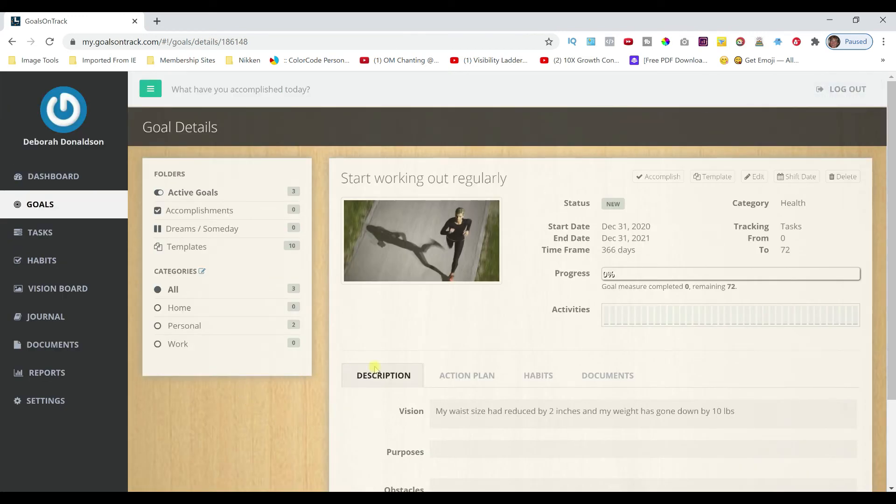
pyautogui.moveTo(606, 375)
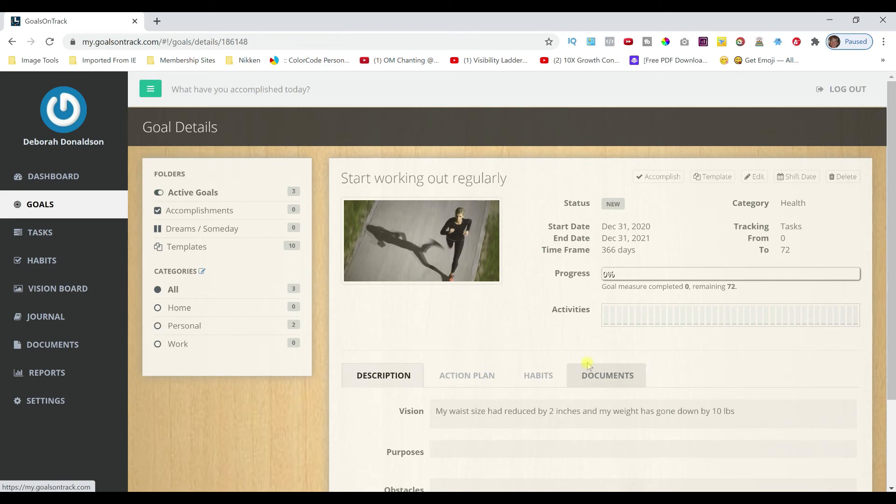
# Show the goal's Action Plan with its four tasks
pyautogui.scroll(-3)
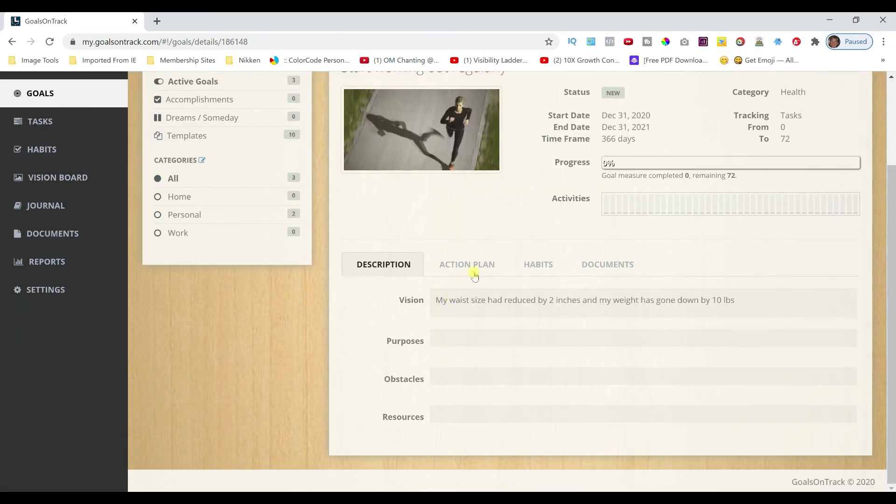
pyautogui.click(467, 264)
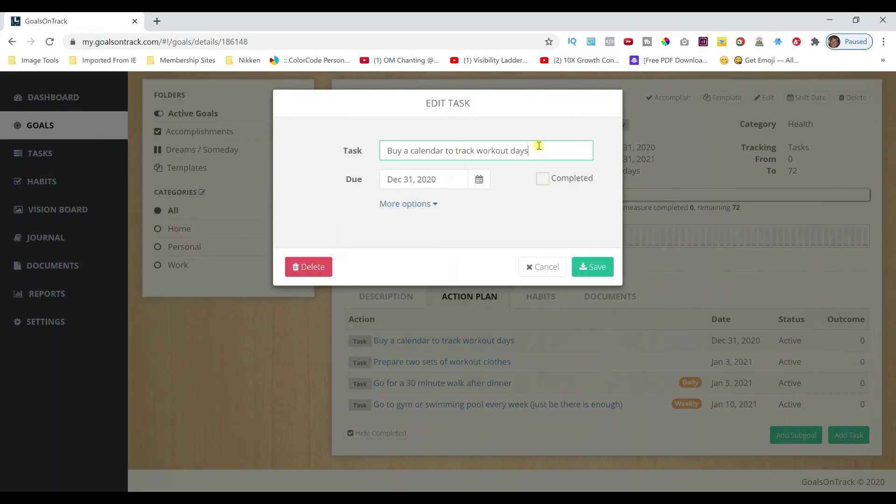
# Rename the first task to 'Enter workout days into Goals On Track'
pyautogui.write('En')
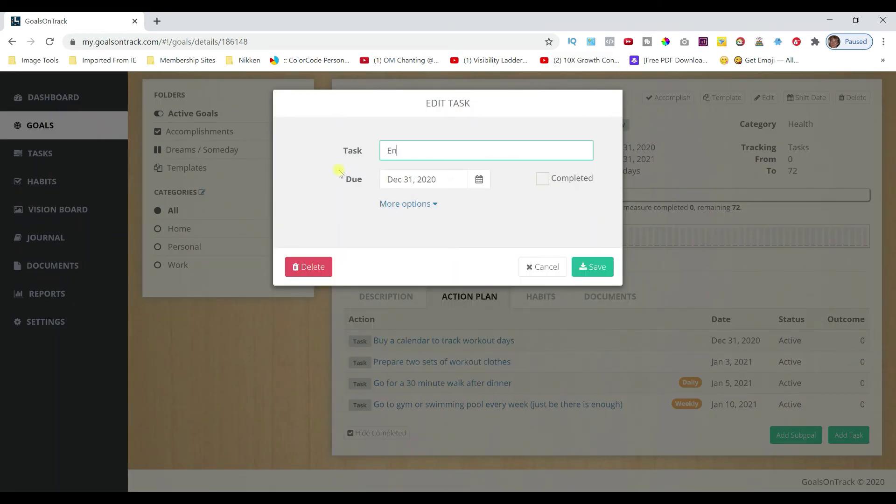
pyautogui.write('Enter workout days')
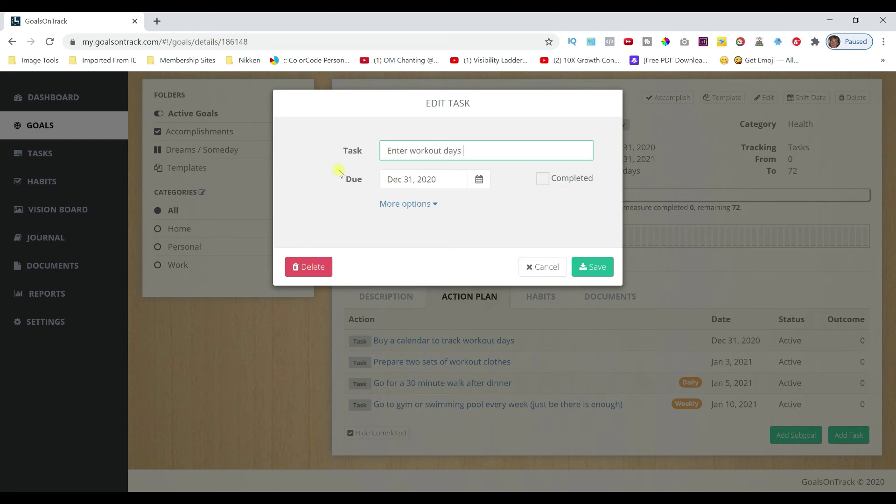
pyautogui.write('into Gi')
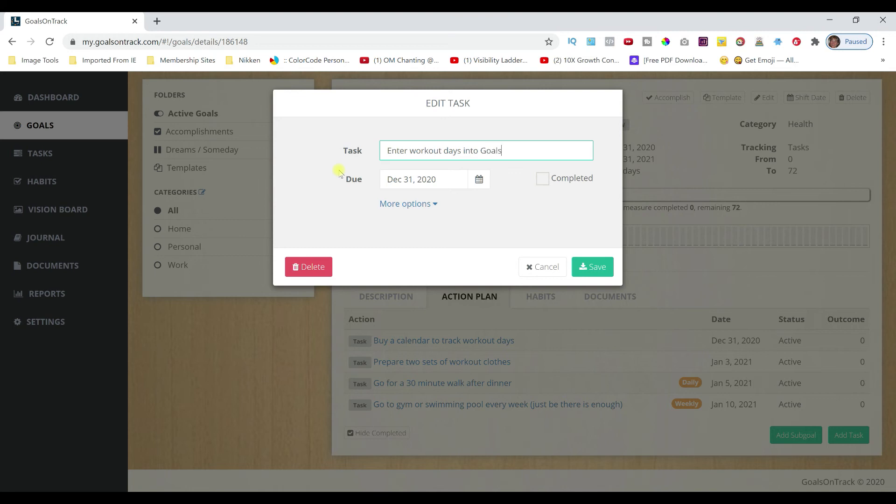
pyautogui.write('on')
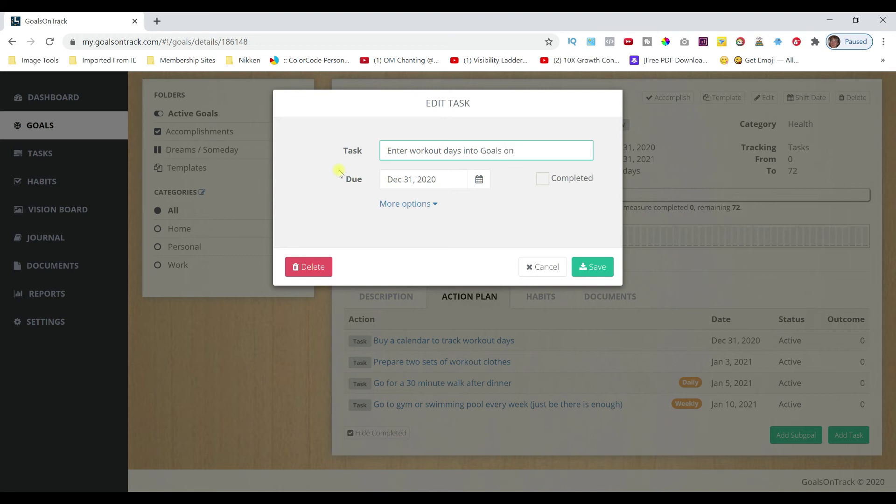
pyautogui.press('BackSpace')
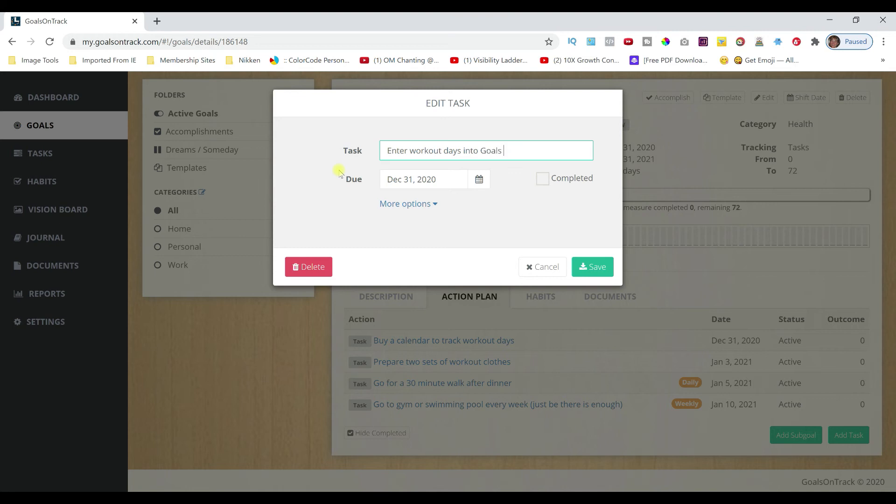
pyautogui.write('On Track')
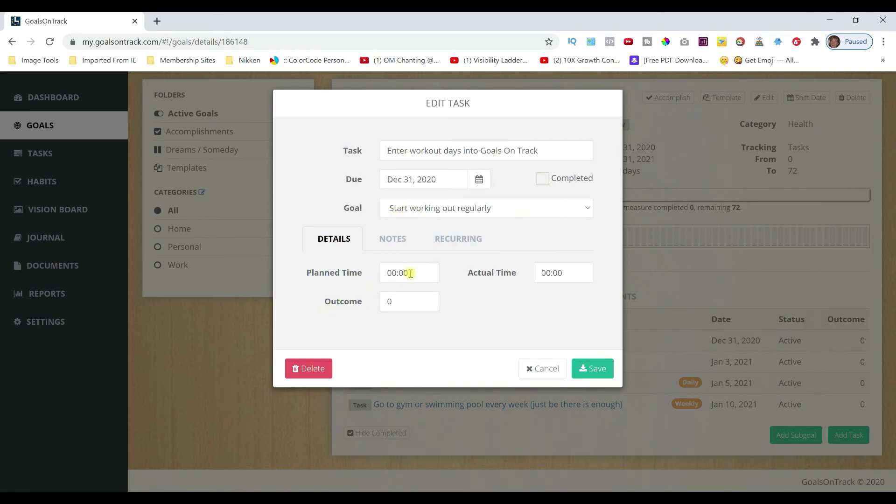
# Set the task's planned time to 00:30, leaving its outcome at 0
pyautogui.click(408, 273)
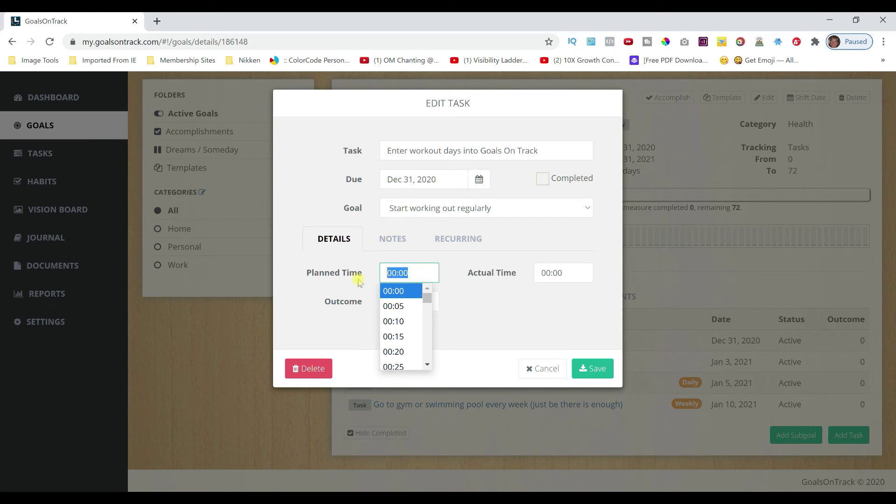
pyautogui.write('30')
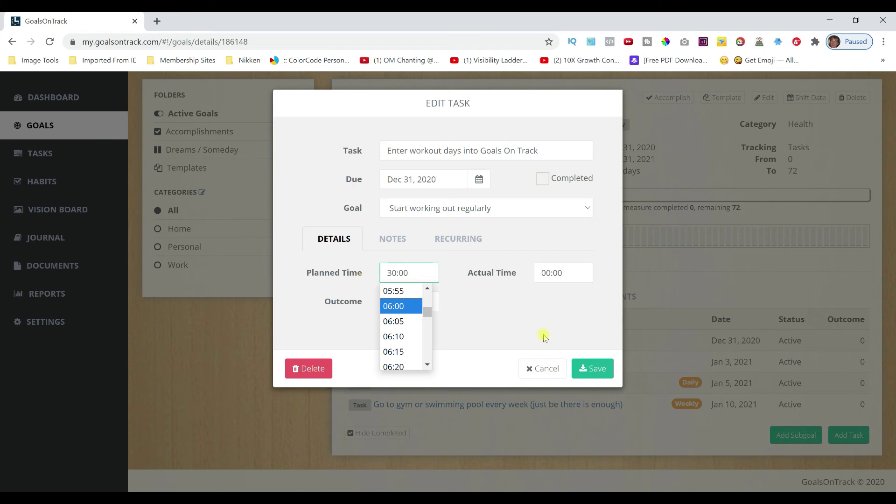
pyautogui.click(392, 306)
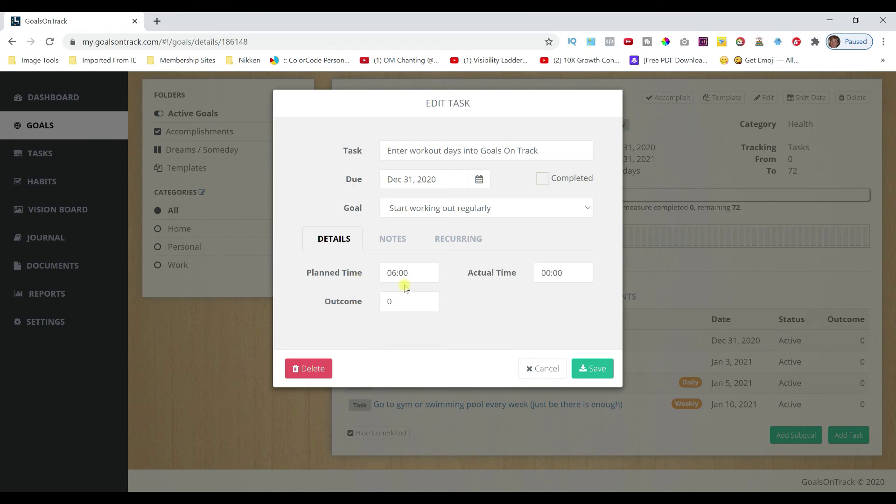
pyautogui.click(408, 273)
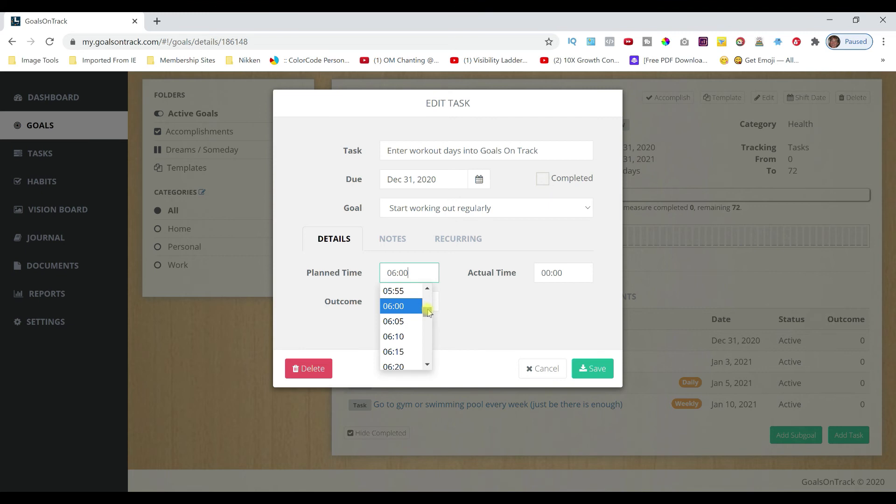
pyautogui.click(428, 291)
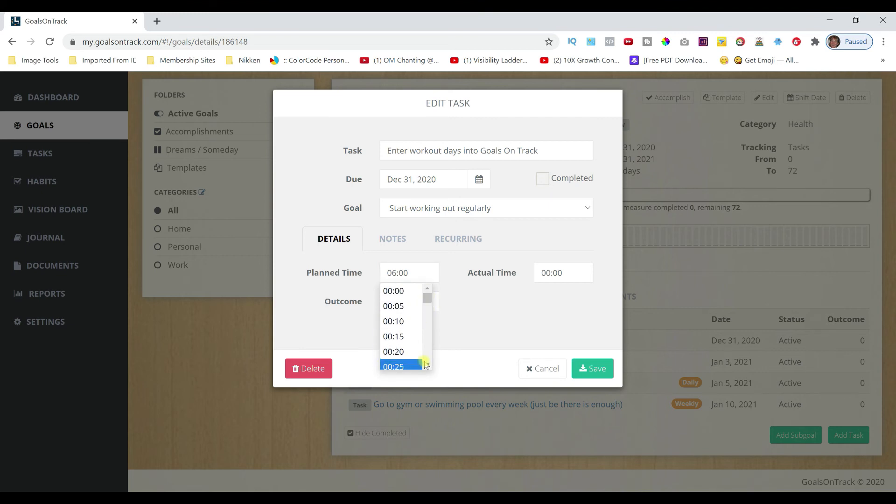
pyautogui.click(393, 366)
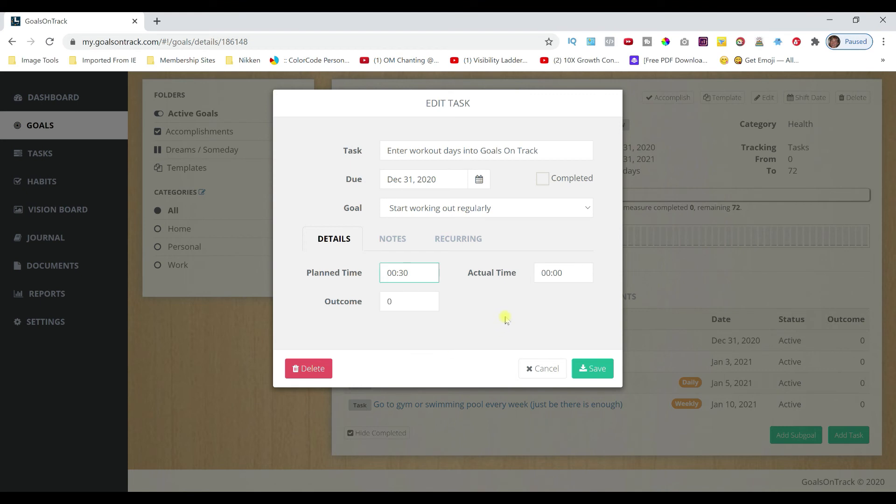
pyautogui.moveTo(403, 303)
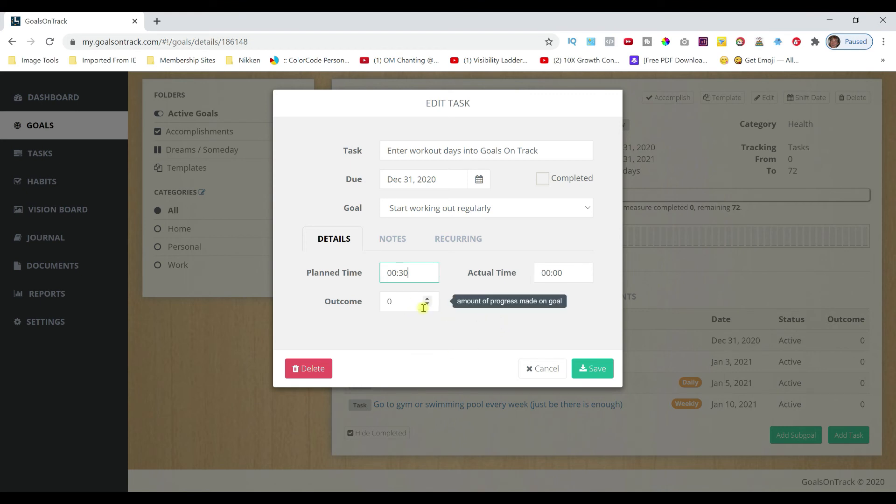
pyautogui.click(426, 304)
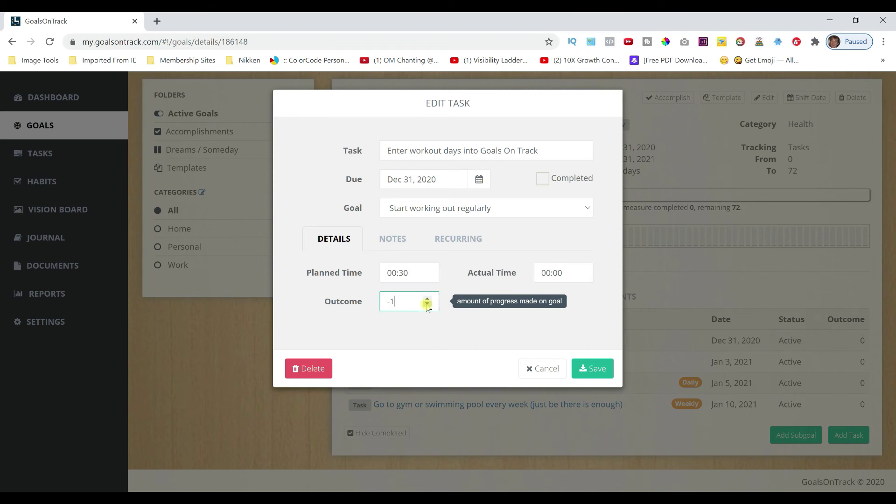
pyautogui.click(427, 306)
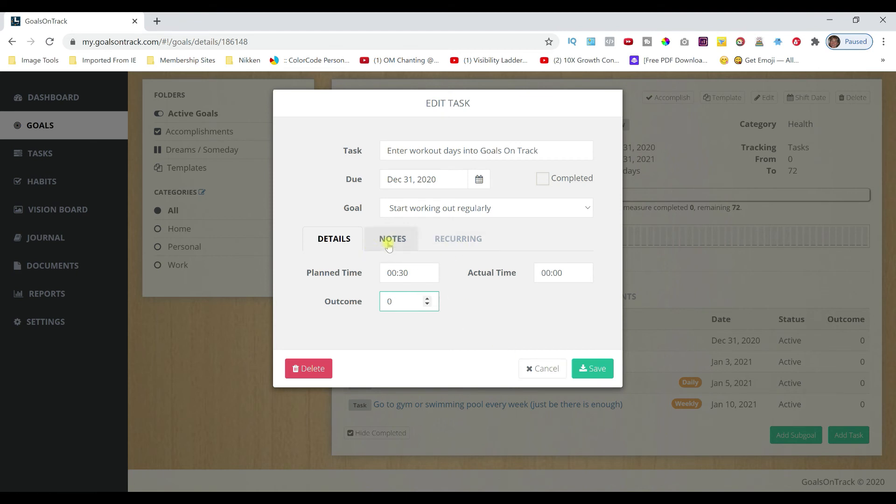
# Make the task repeat weekly on Monday, Wednesday and Friday, then save it
pyautogui.click(392, 238)
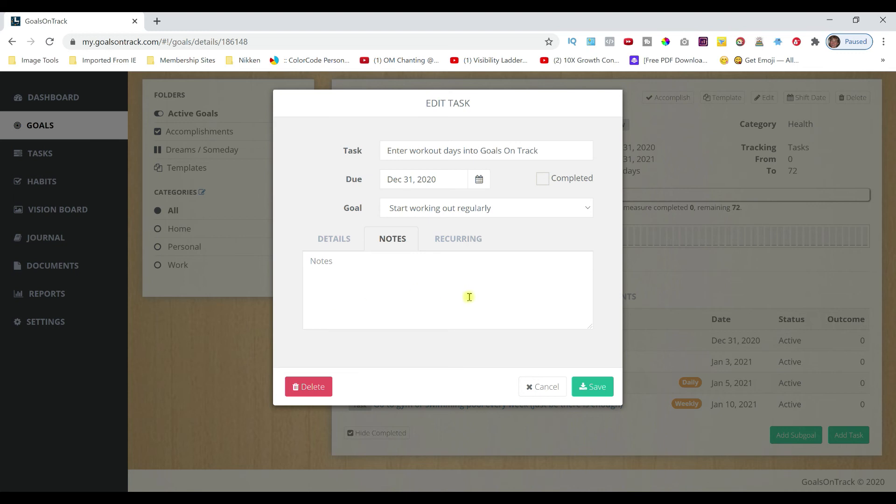
pyautogui.click(457, 238)
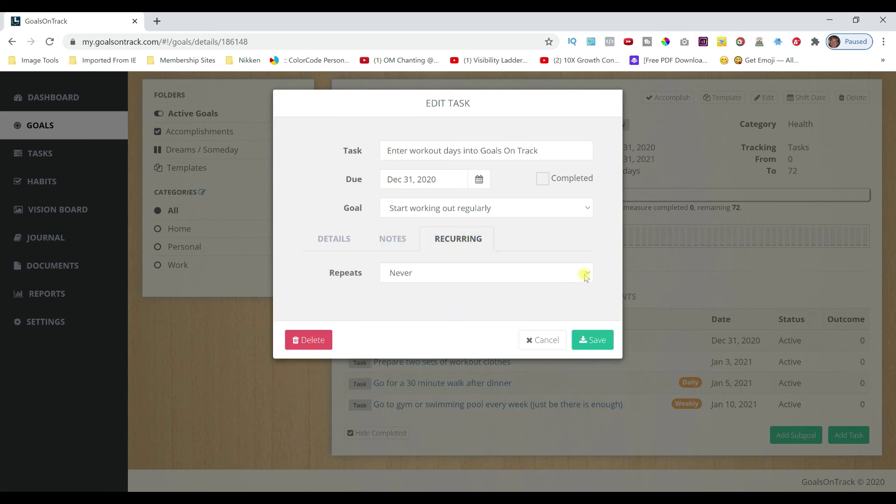
pyautogui.click(486, 273)
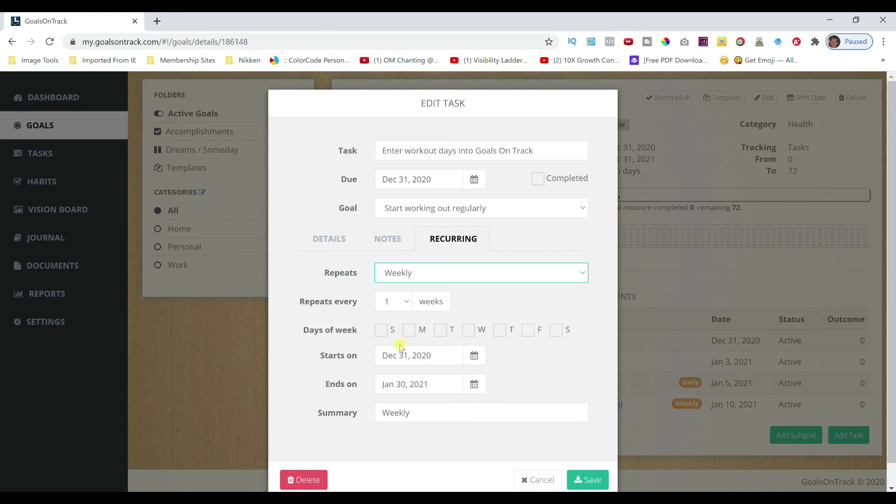
pyautogui.moveTo(390, 346)
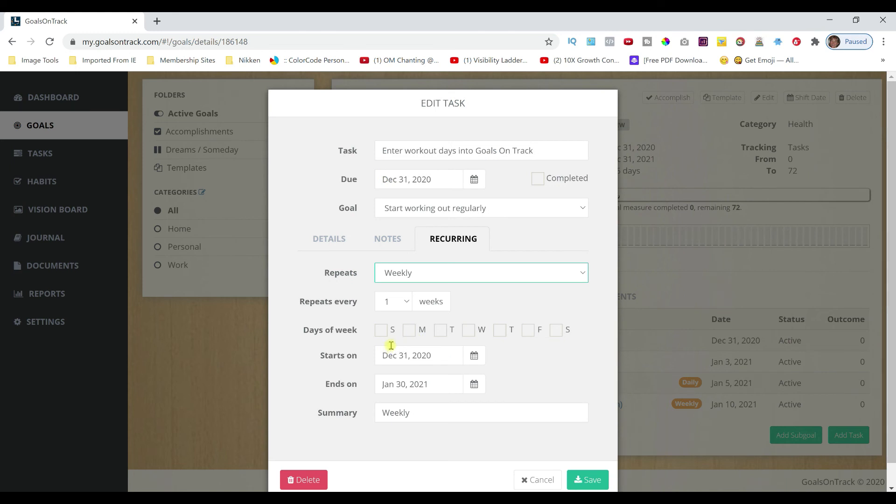
pyautogui.click(408, 329)
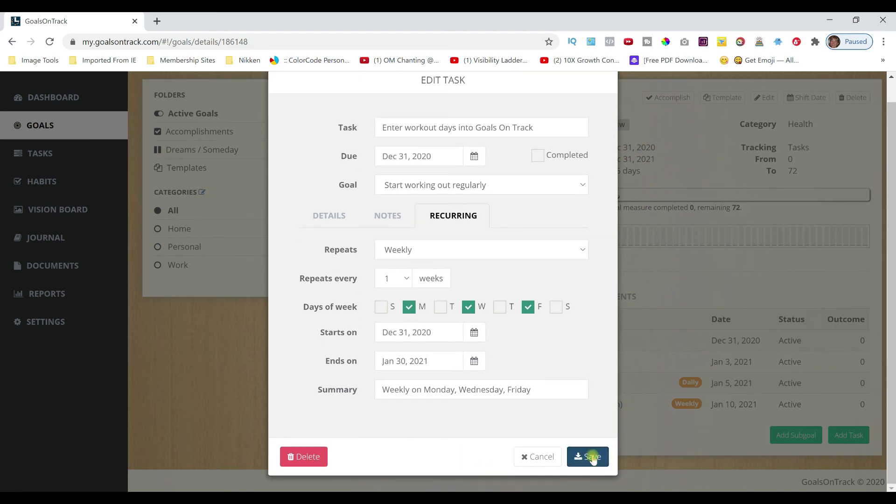
pyautogui.click(587, 456)
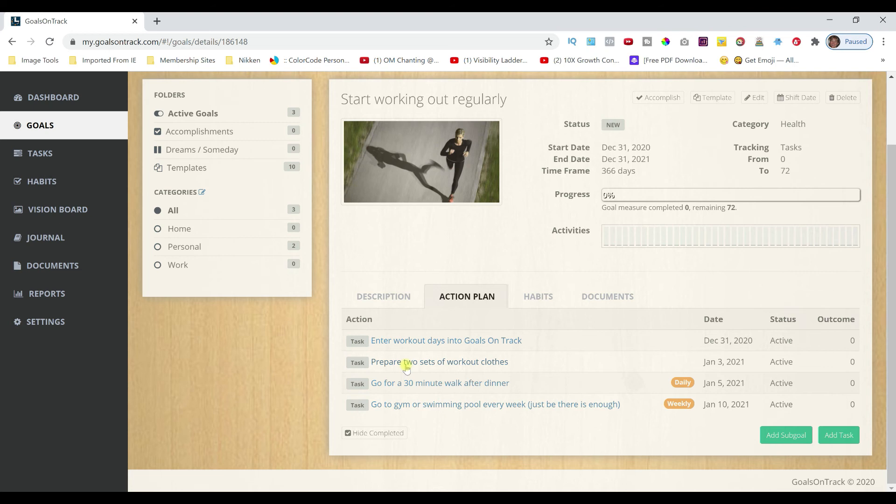
pyautogui.moveTo(268, 329)
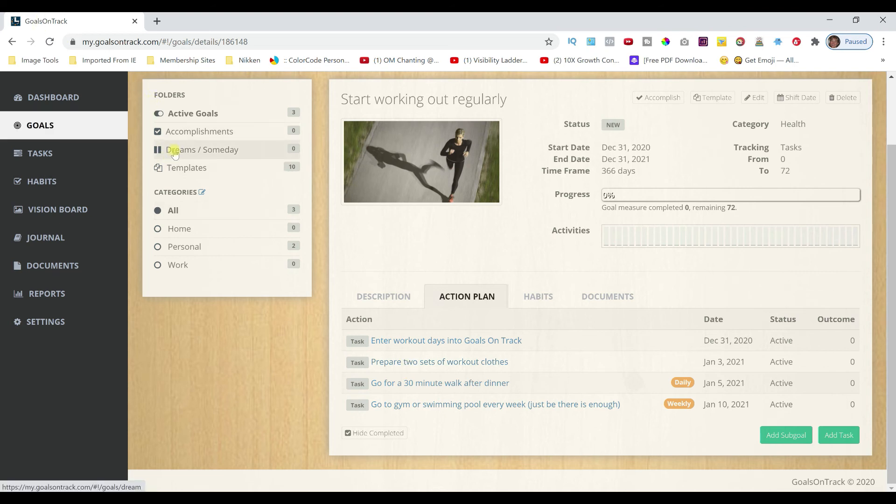
pyautogui.moveTo(184, 153)
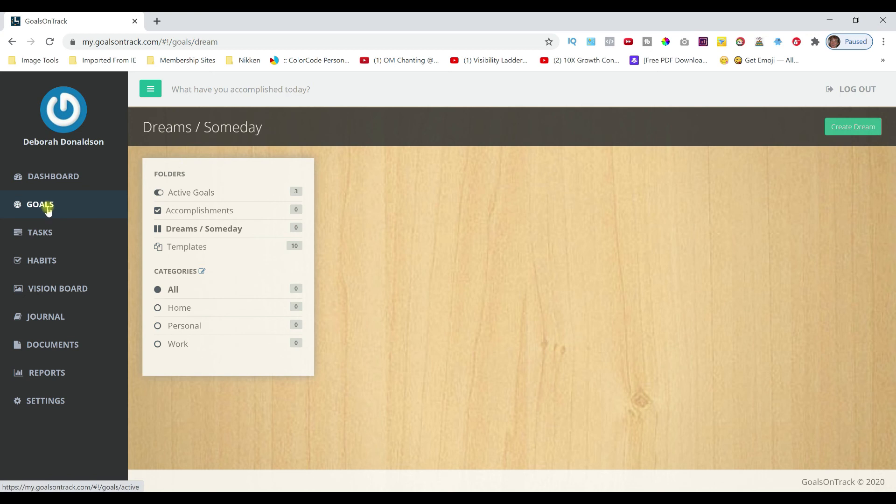
pyautogui.click(203, 228)
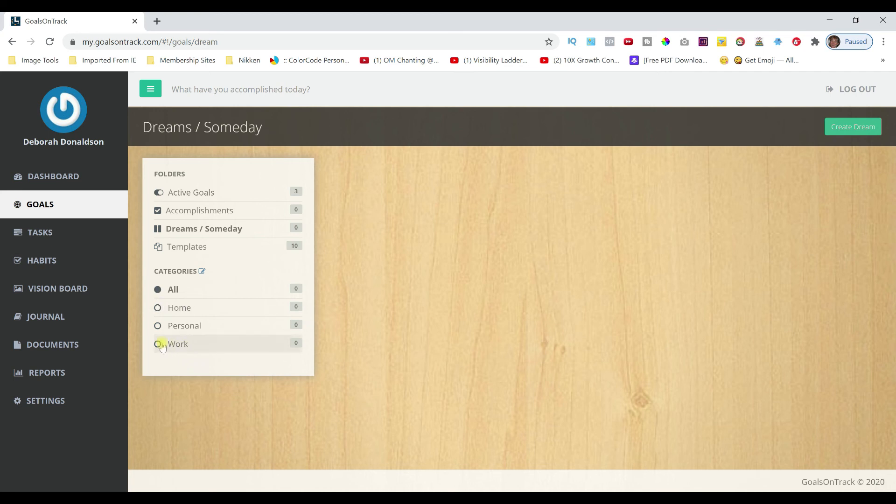
pyautogui.moveTo(179, 307)
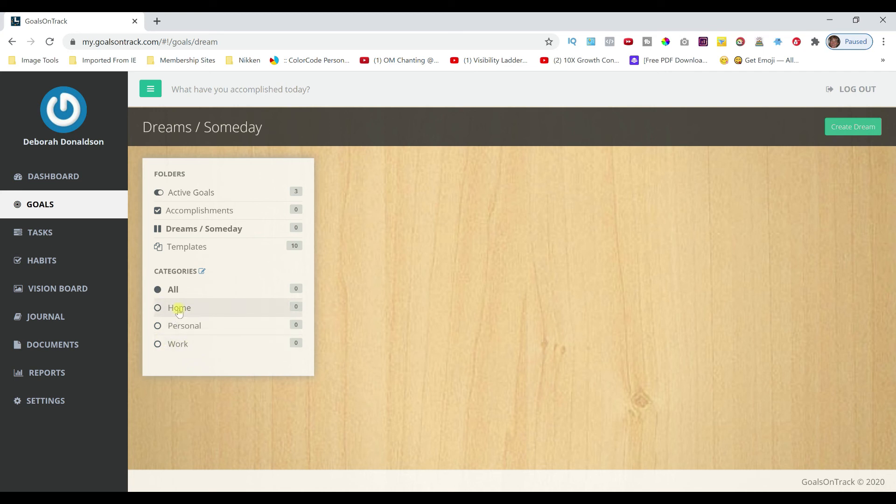
pyautogui.moveTo(178, 344)
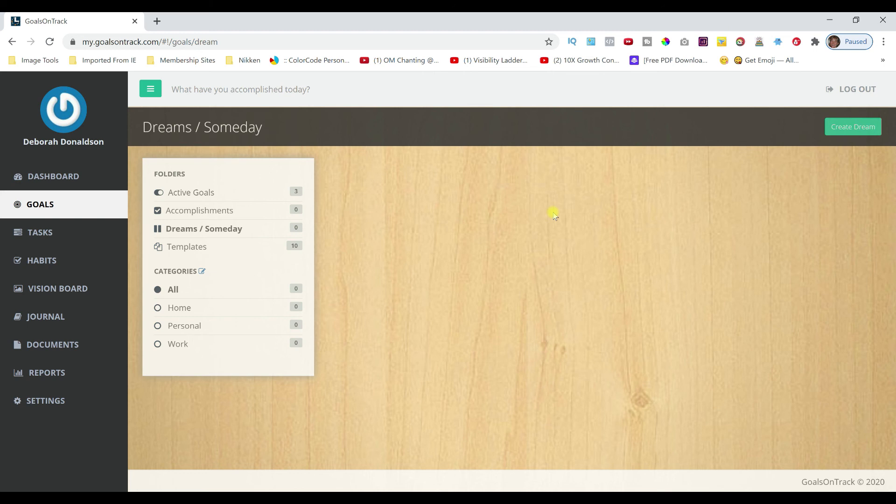
pyautogui.moveTo(662, 209)
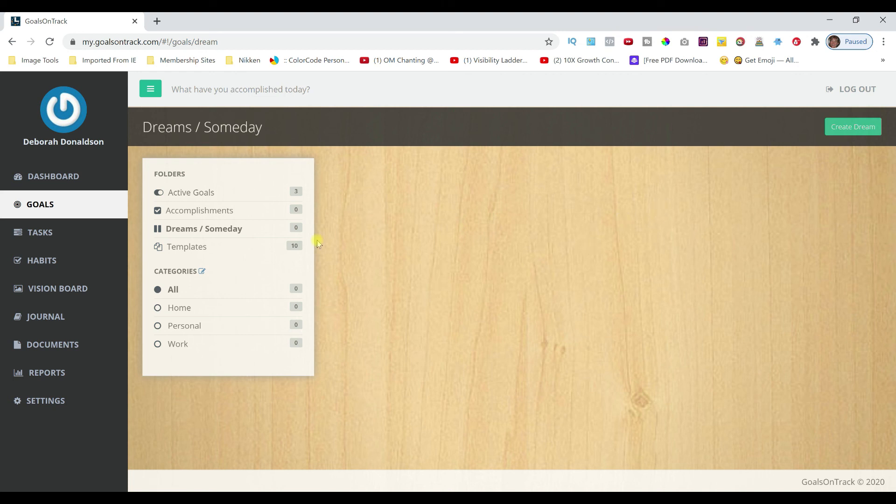
pyautogui.moveTo(38, 400)
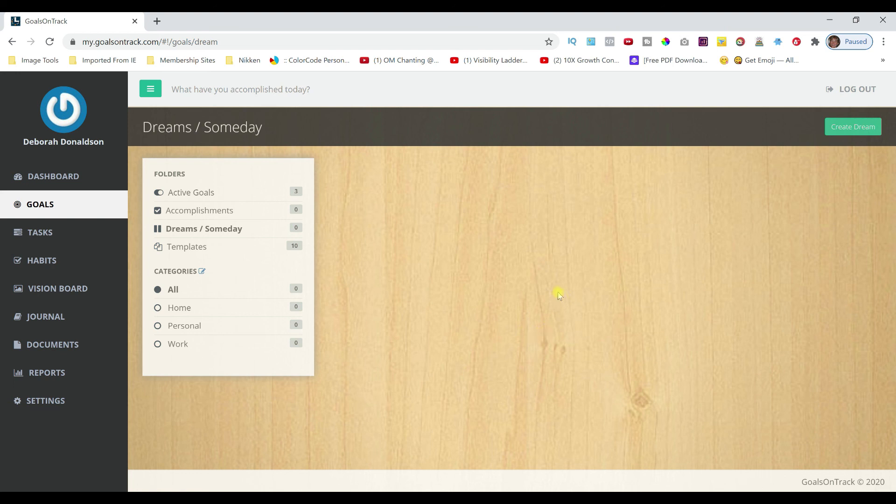
pyautogui.moveTo(510, 241)
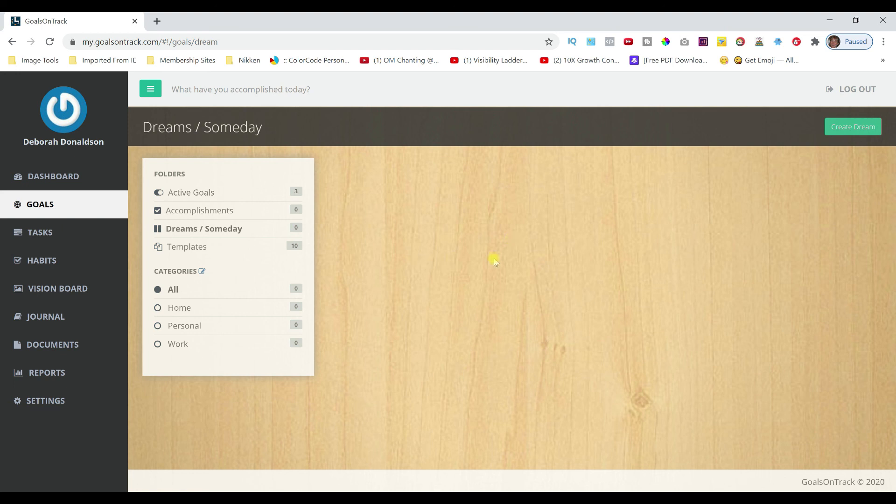
pyautogui.moveTo(523, 269)
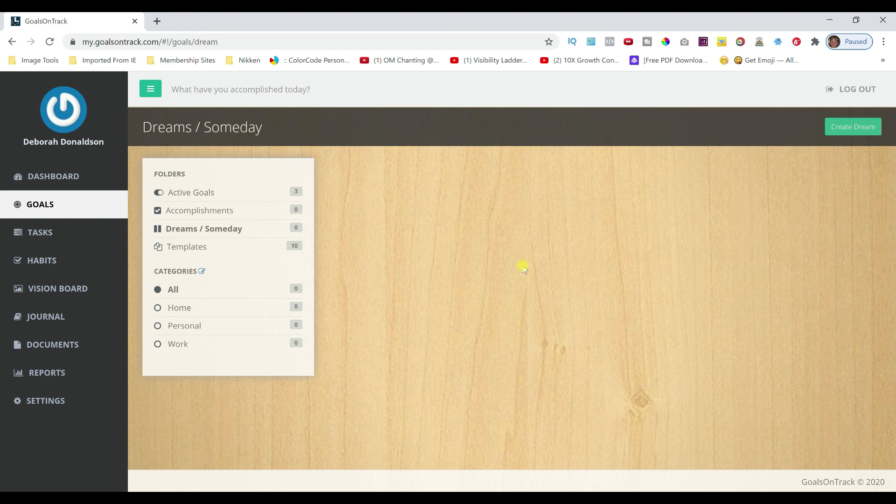
pyautogui.moveTo(519, 268)
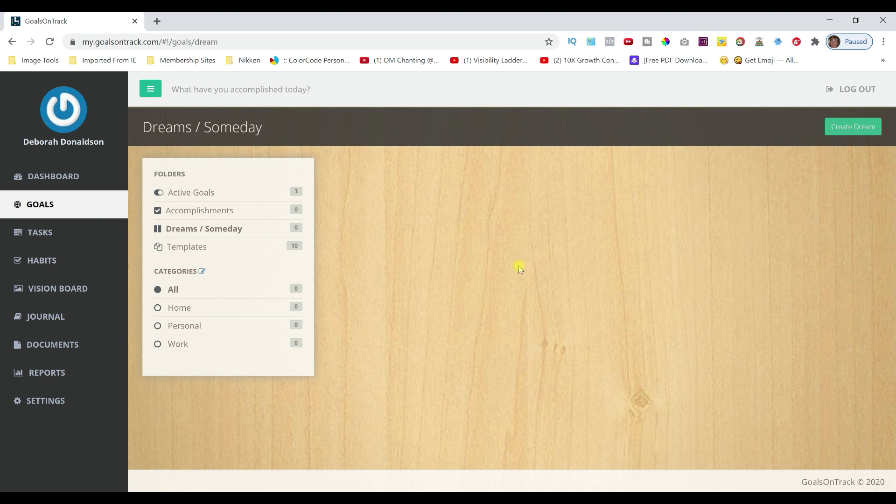
pyautogui.moveTo(497, 265)
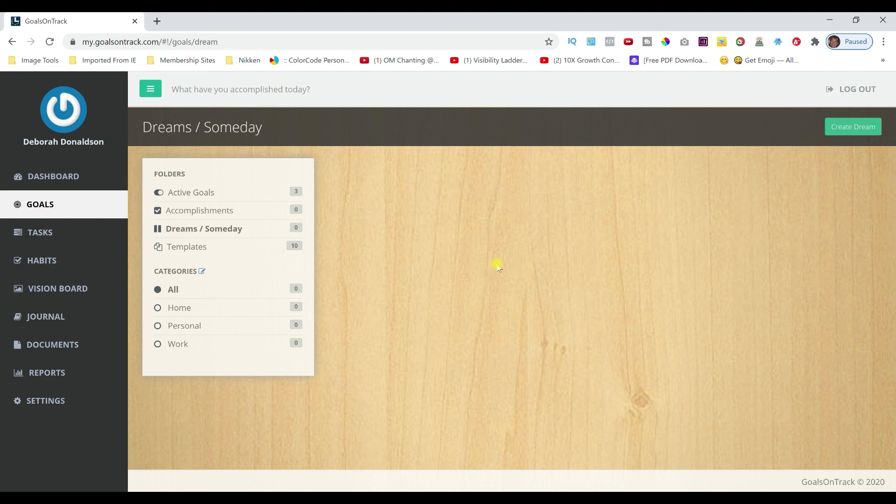
pyautogui.moveTo(468, 265)
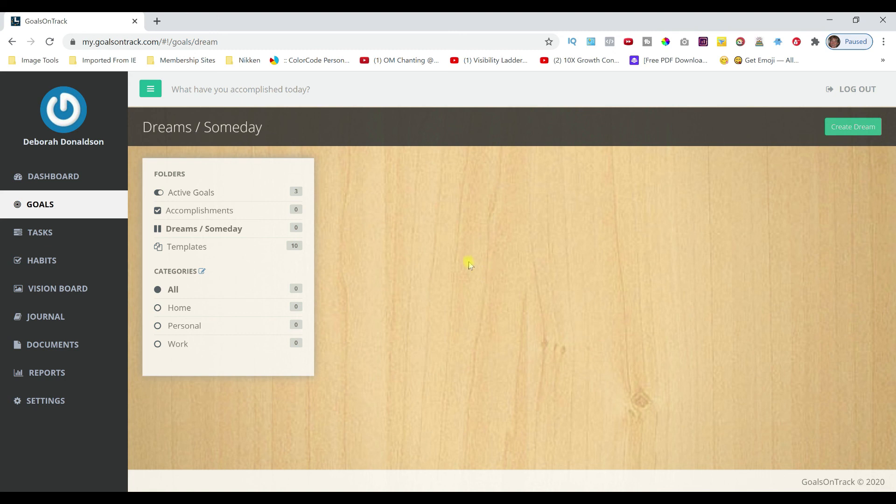
pyautogui.moveTo(539, 253)
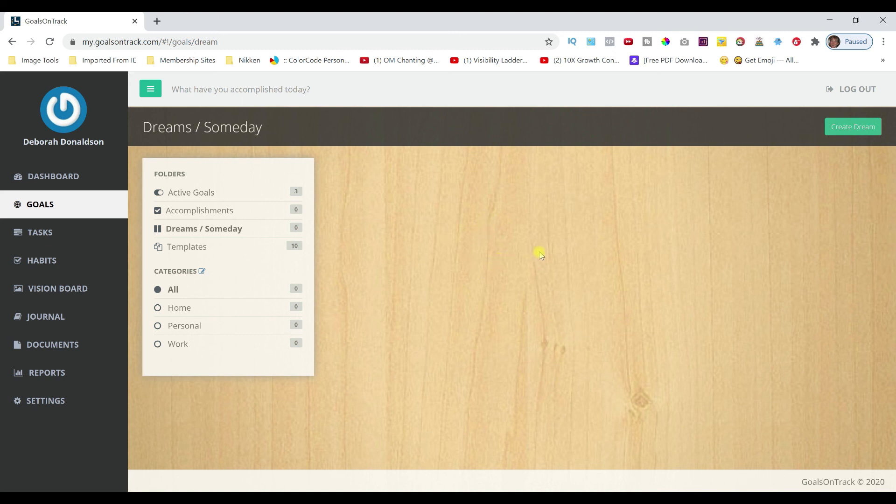
pyautogui.moveTo(521, 280)
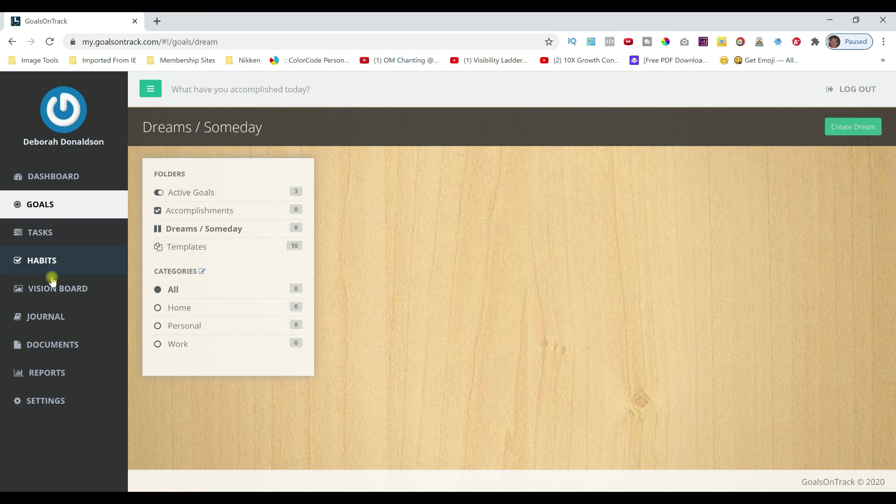
pyautogui.moveTo(41, 233)
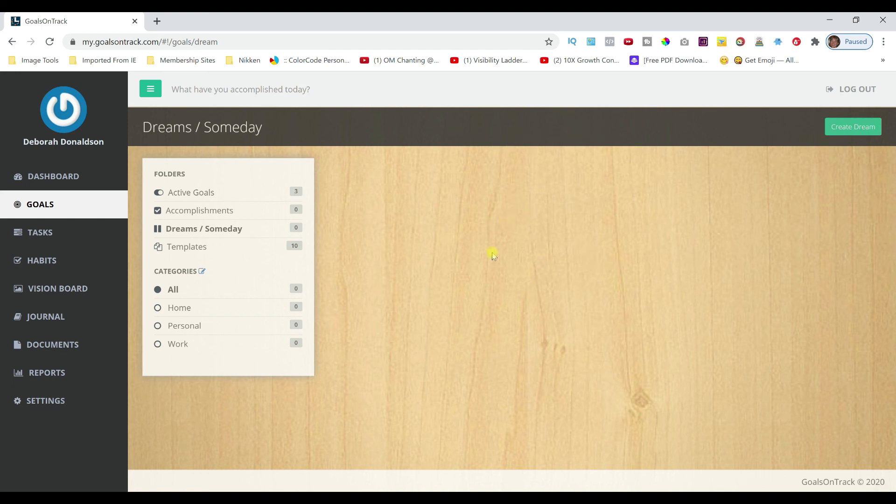
pyautogui.moveTo(438, 289)
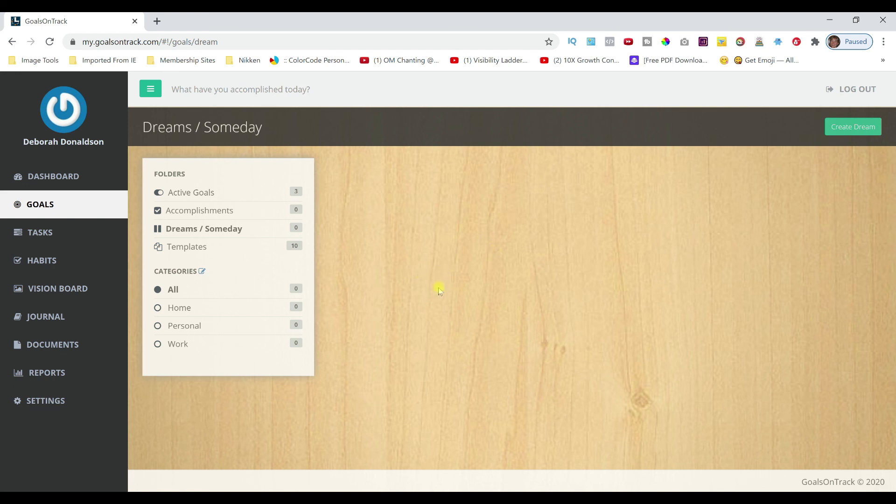
pyautogui.moveTo(475, 293)
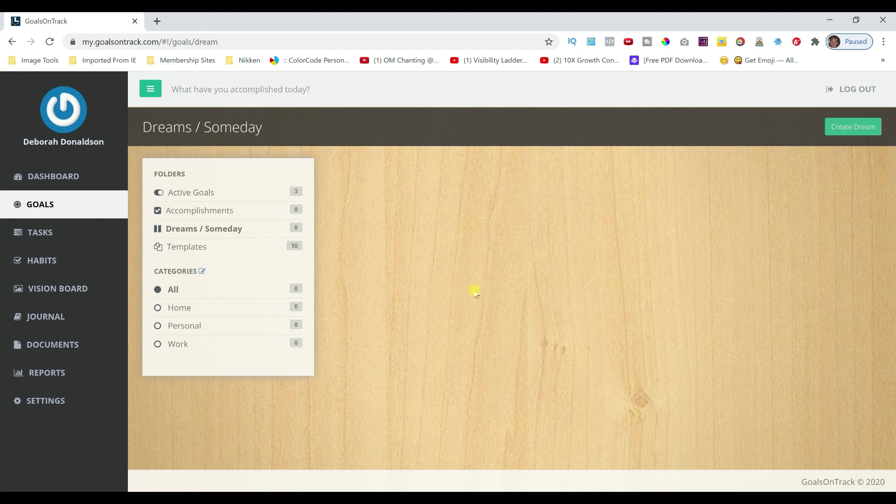
pyautogui.moveTo(430, 289)
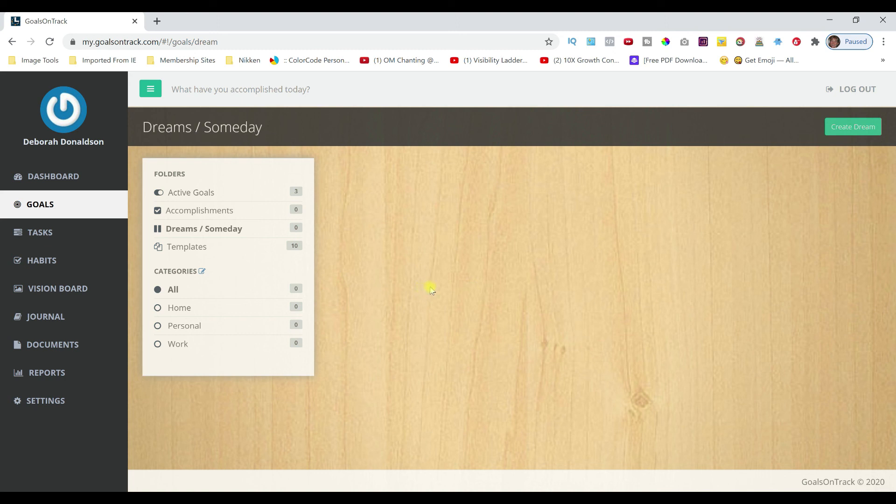